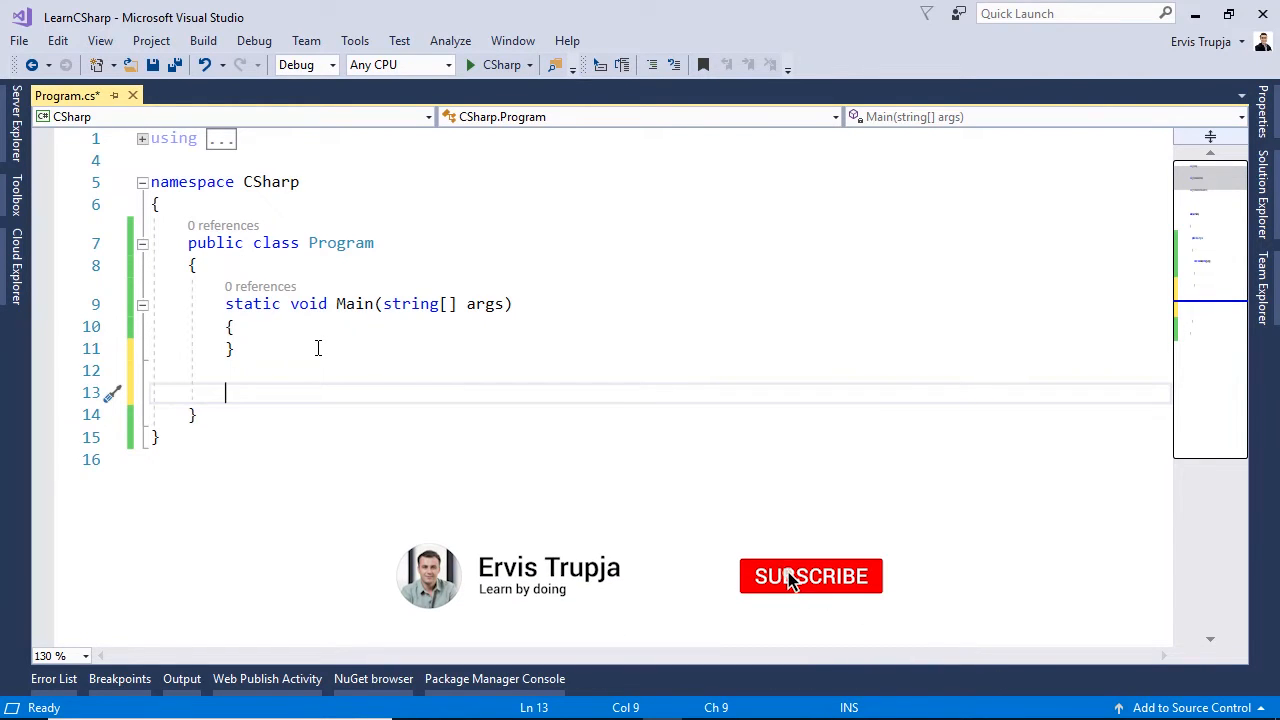
# Step: Write static bool IsEven(int number) below Main, returning number % 2 == 0
pyautogui.click(811, 576)
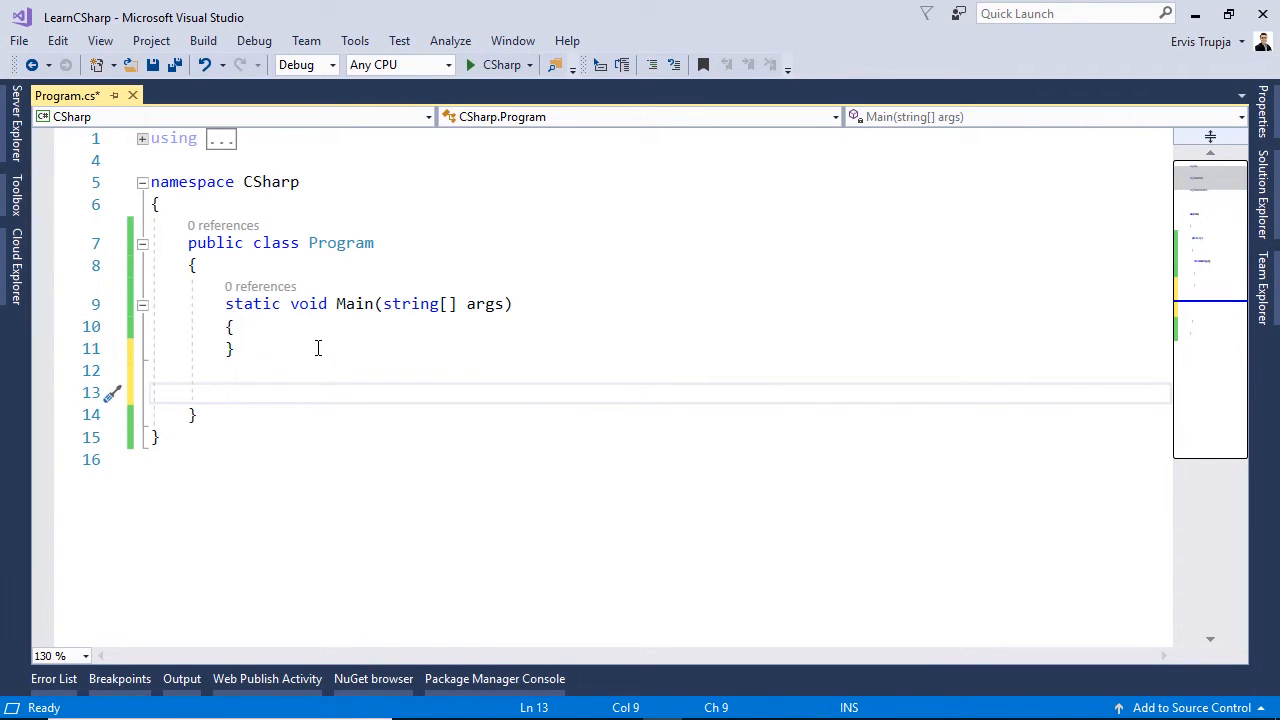
pyautogui.write('static bool IsEven(')
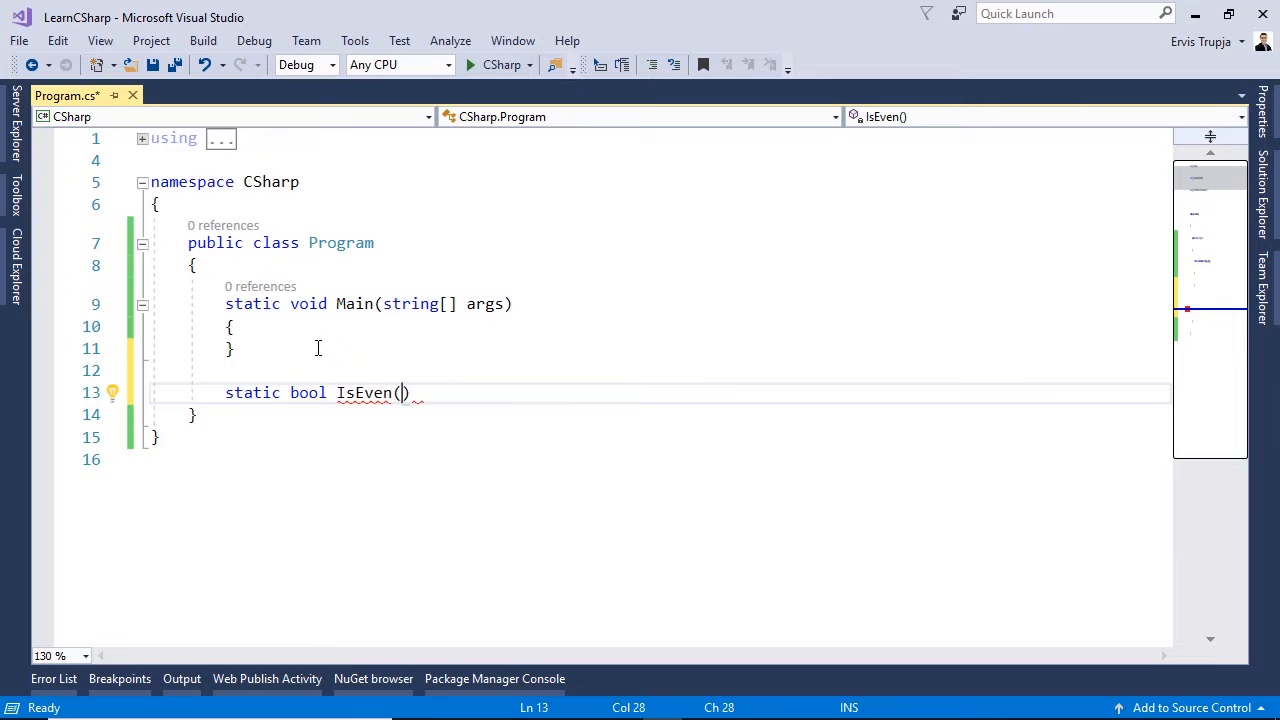
pyautogui.write('int n')
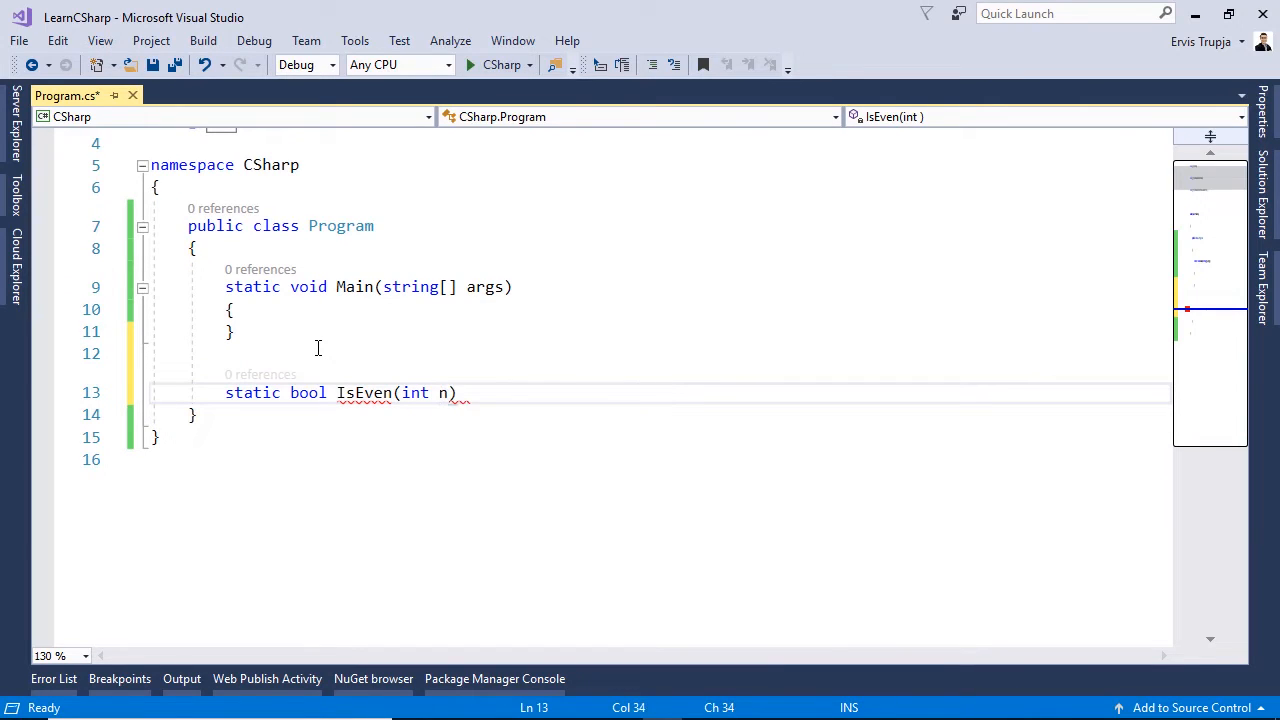
pyautogui.write('number)')
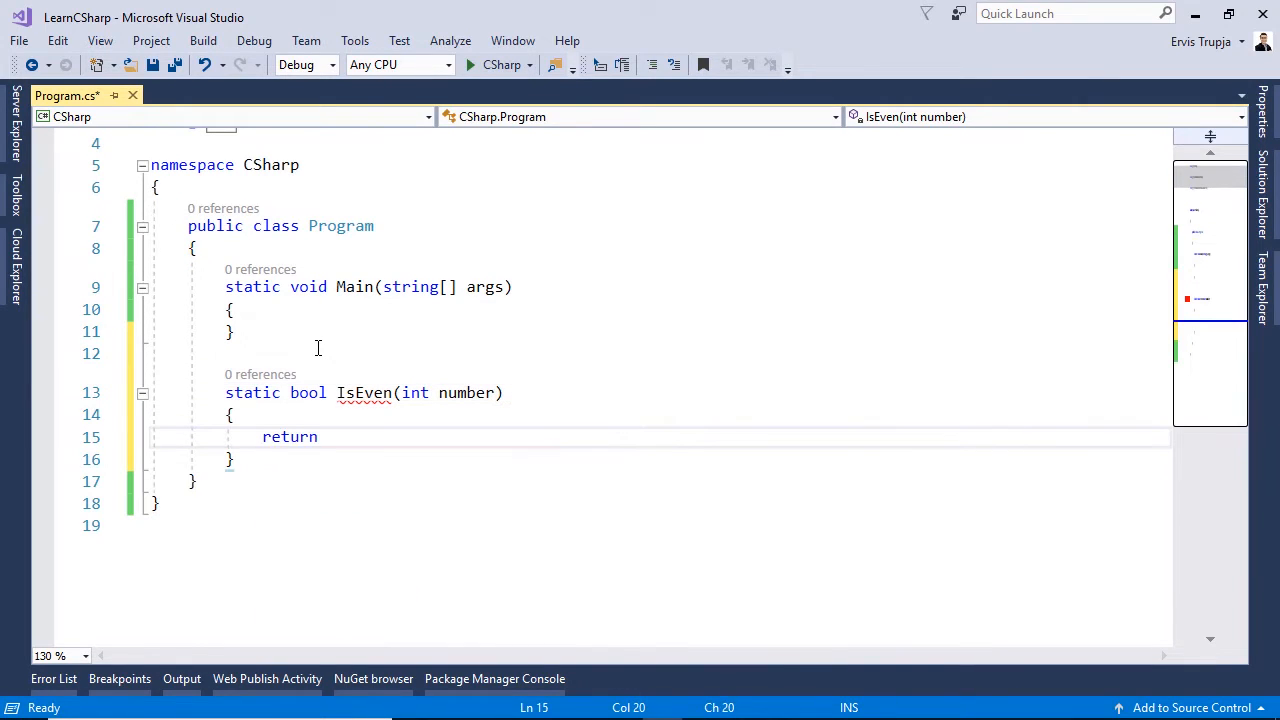
pyautogui.write('number')
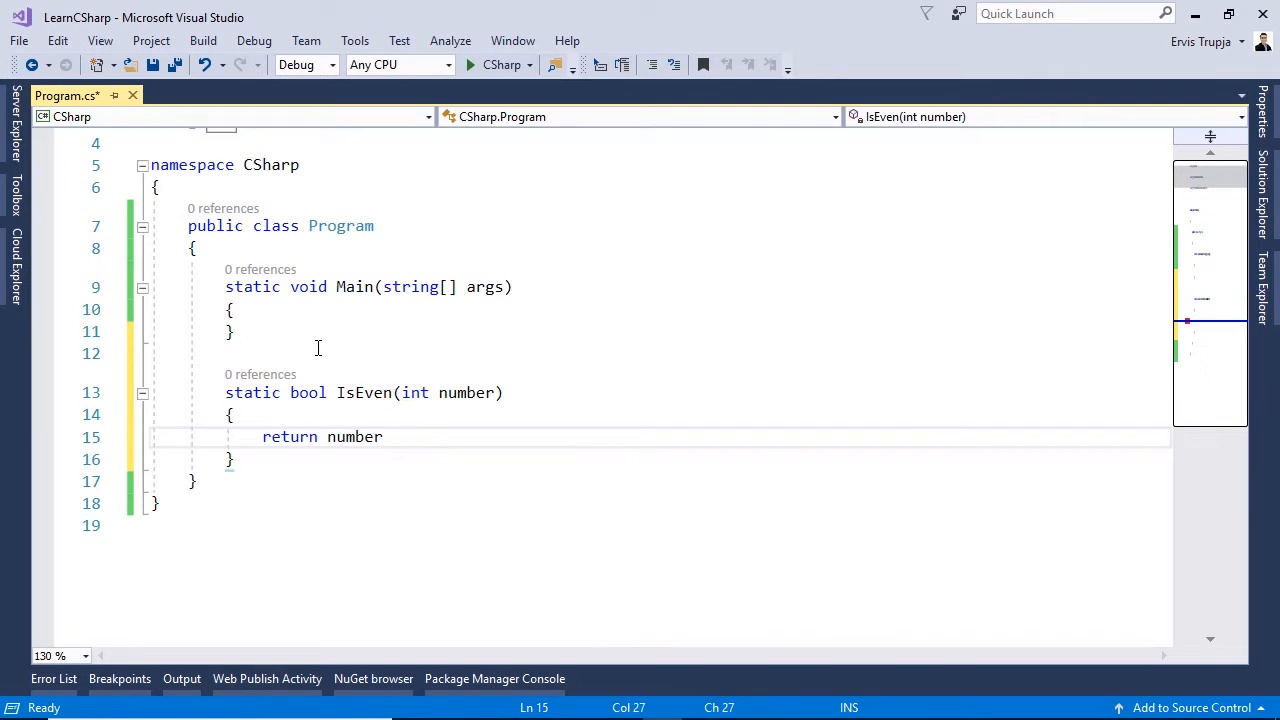
pyautogui.write('%')
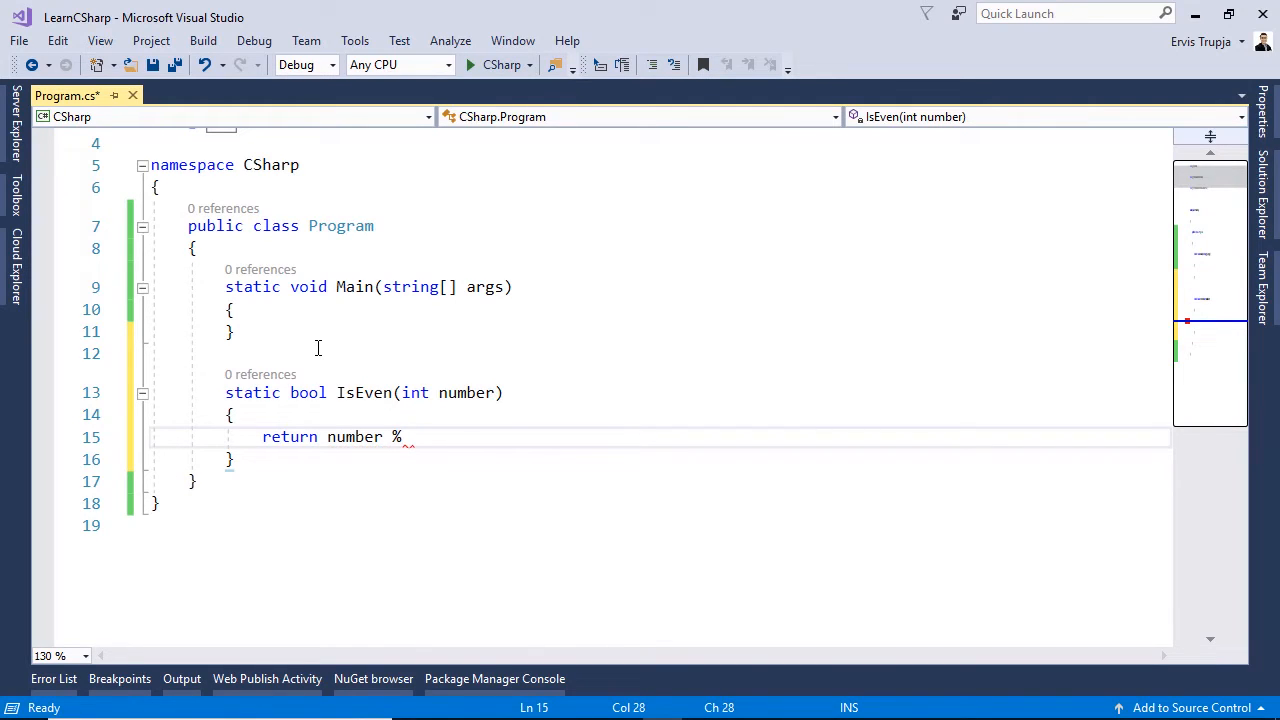
pyautogui.write('2')
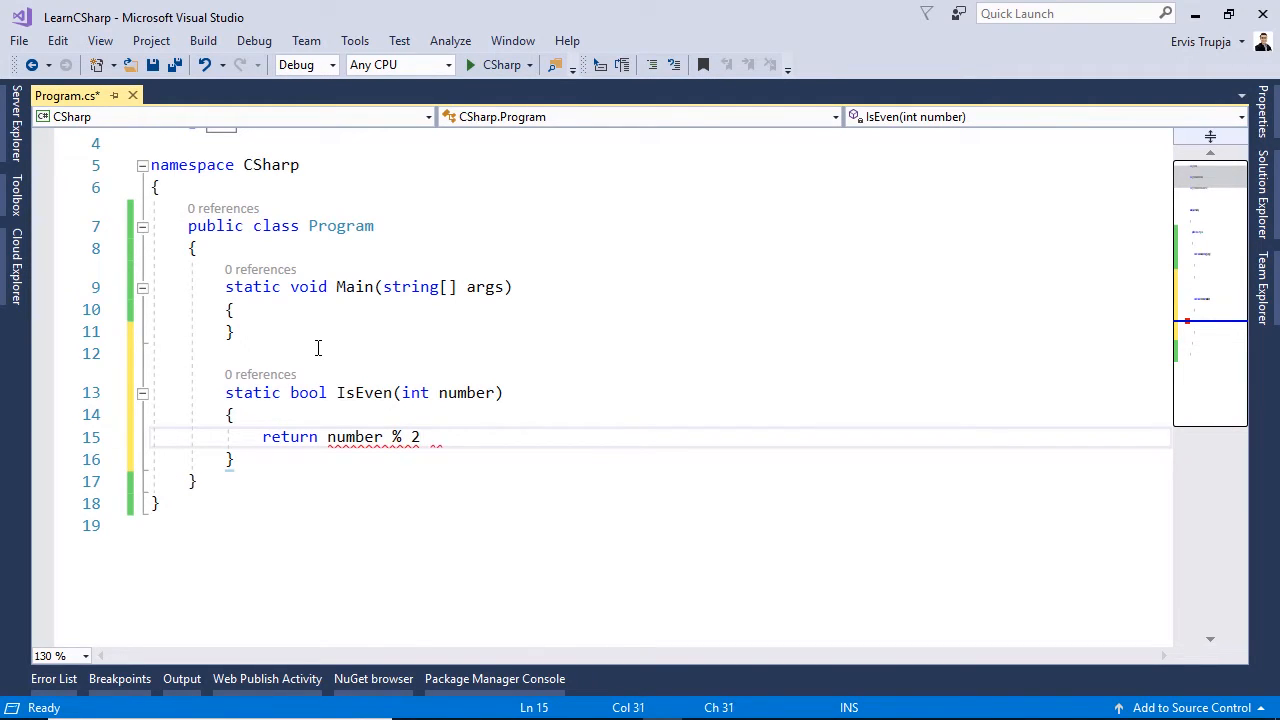
pyautogui.write('== 0;')
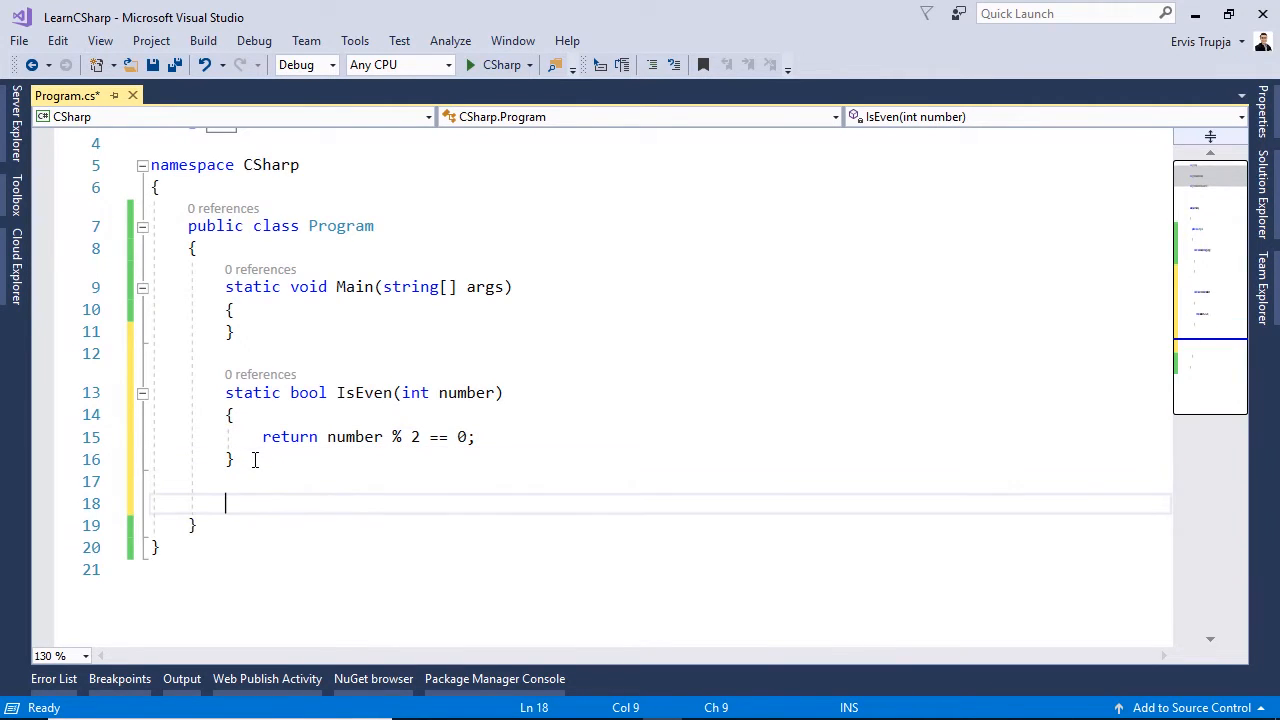
# Step: Write static bool IsLowerCase(string text) returning text.Equals(text.ToLower())
pyautogui.write('sta')
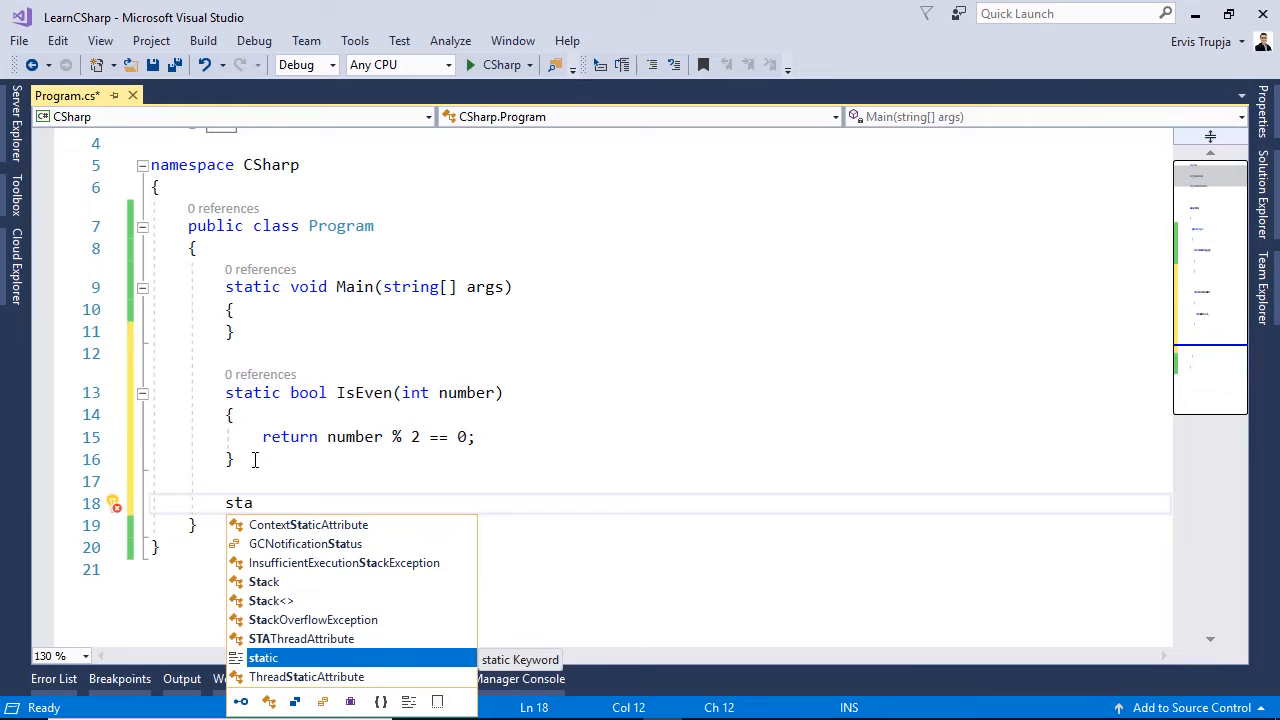
pyautogui.write('tic bool Is')
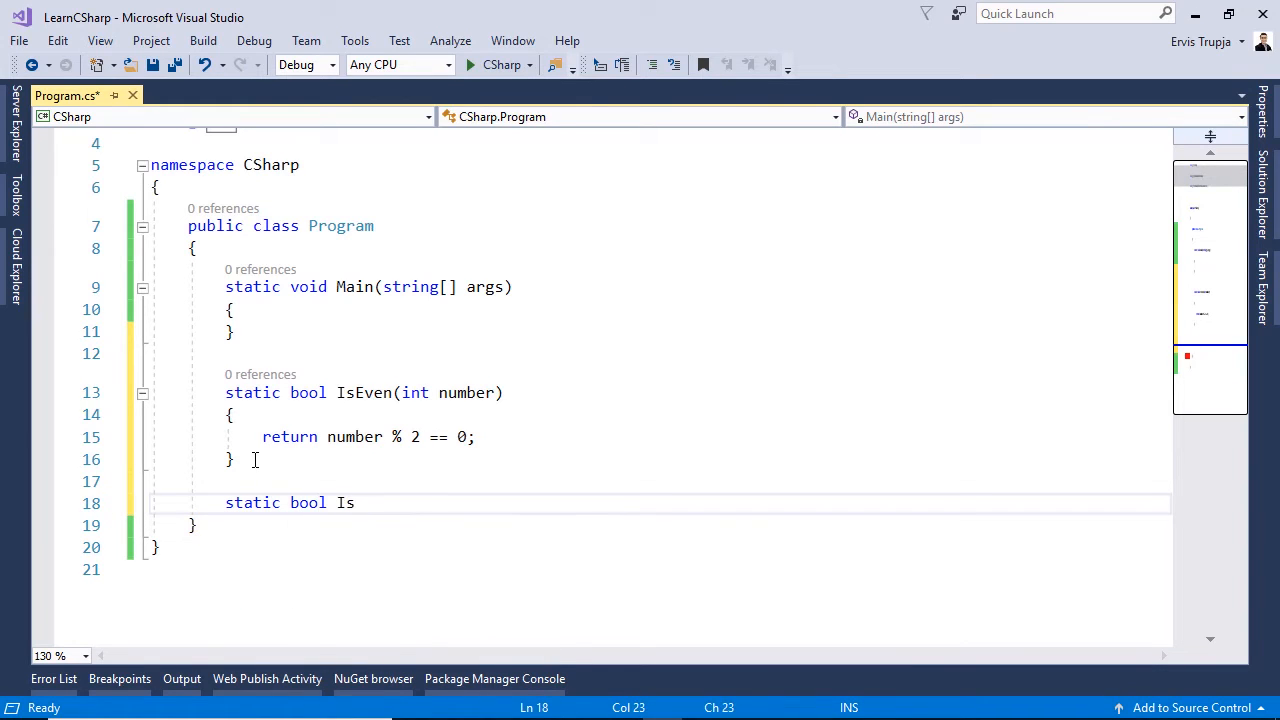
pyautogui.write('LowerCase(string )')
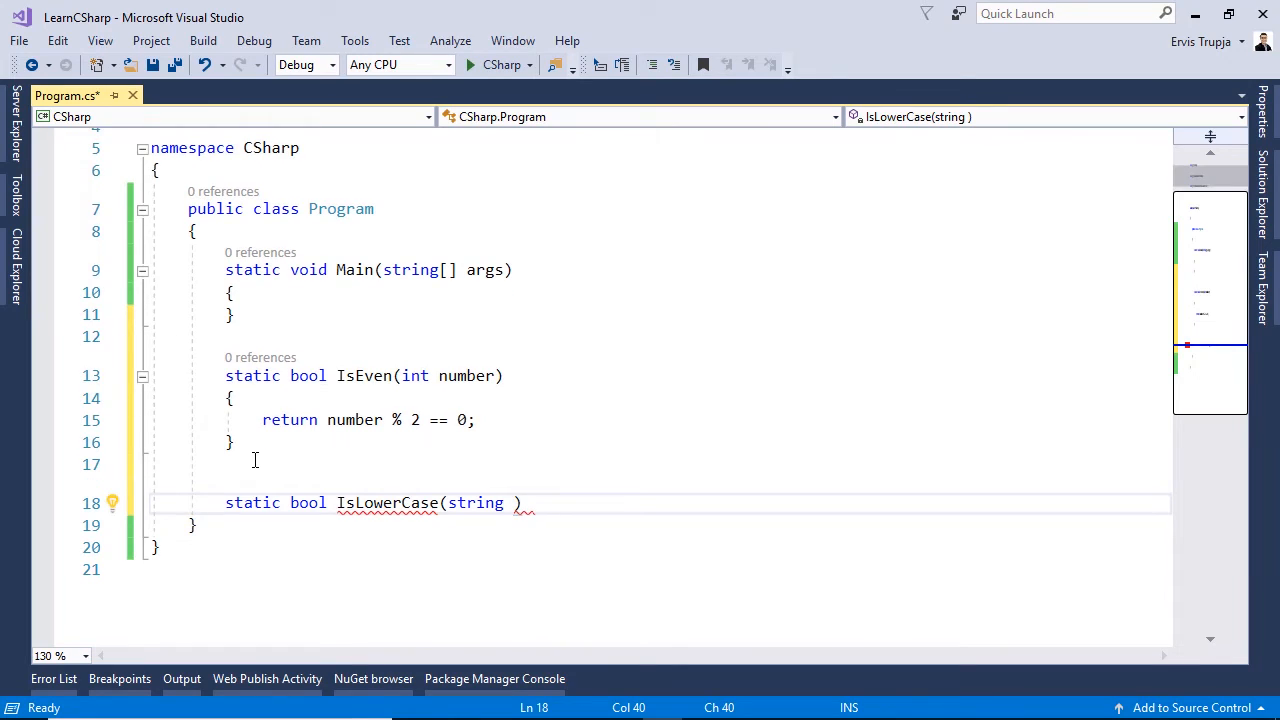
pyautogui.write('text)')
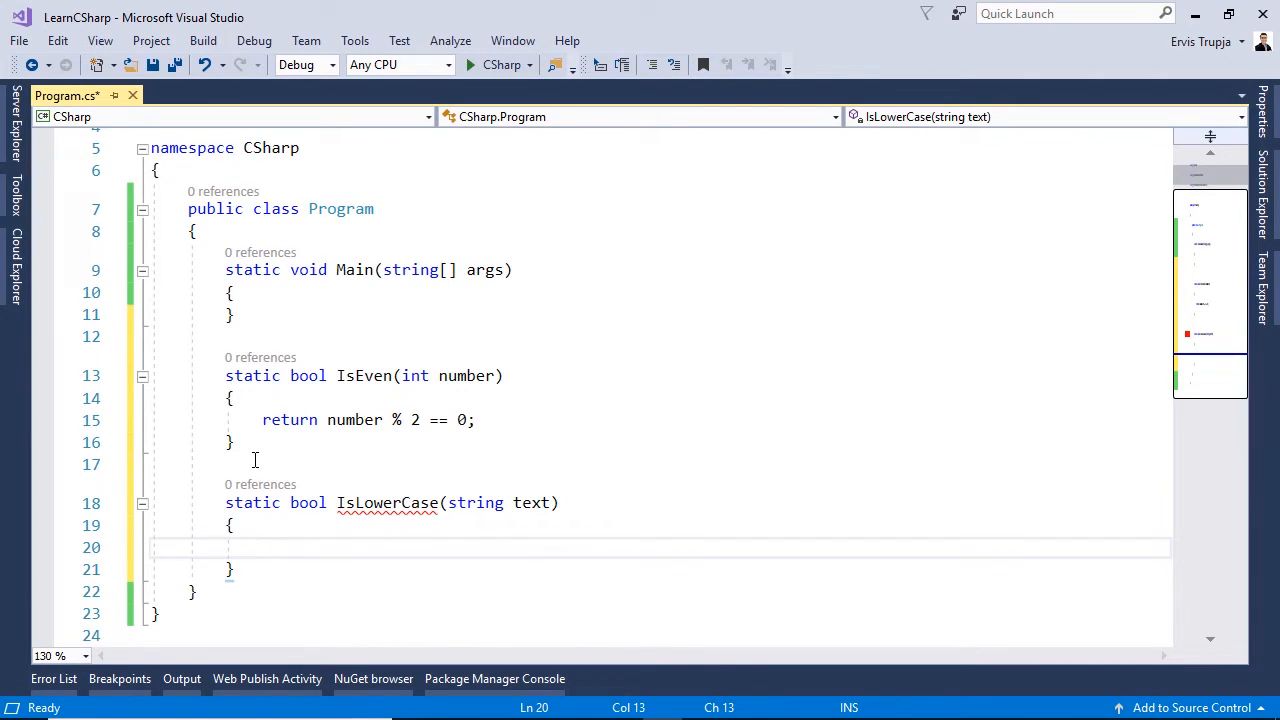
pyautogui.write('return text.')
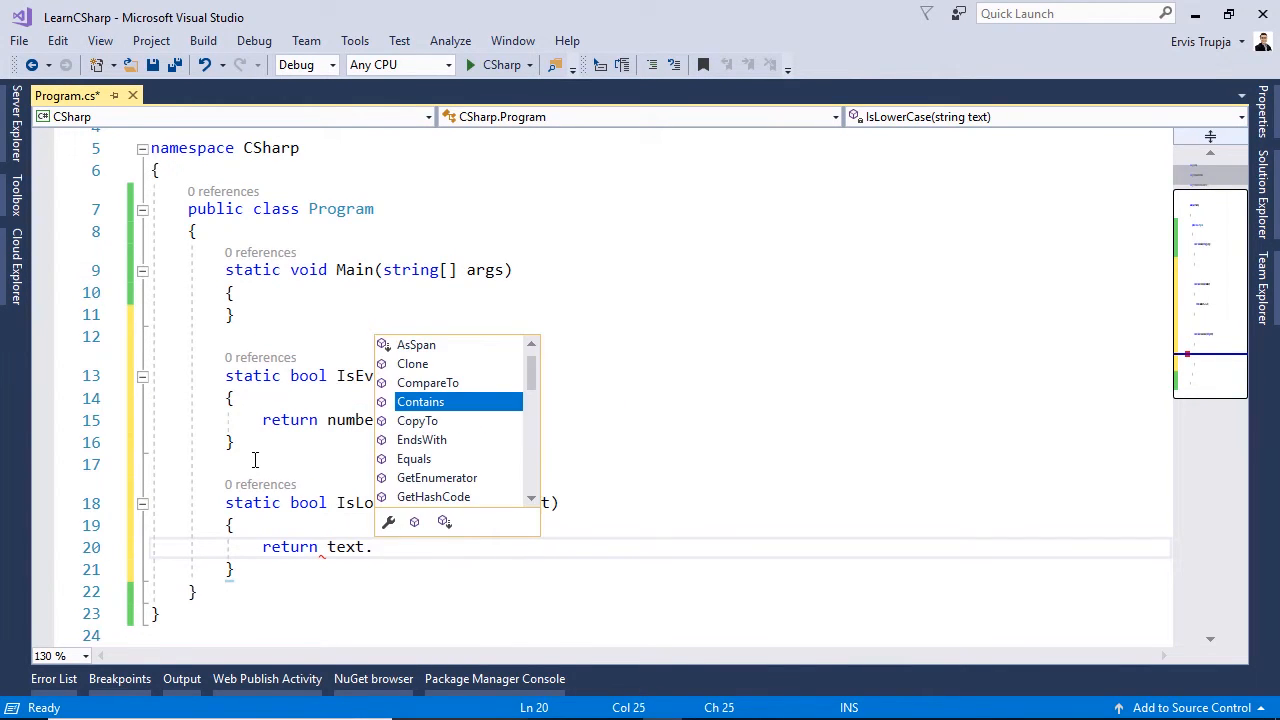
pyautogui.write('Equals(t)')
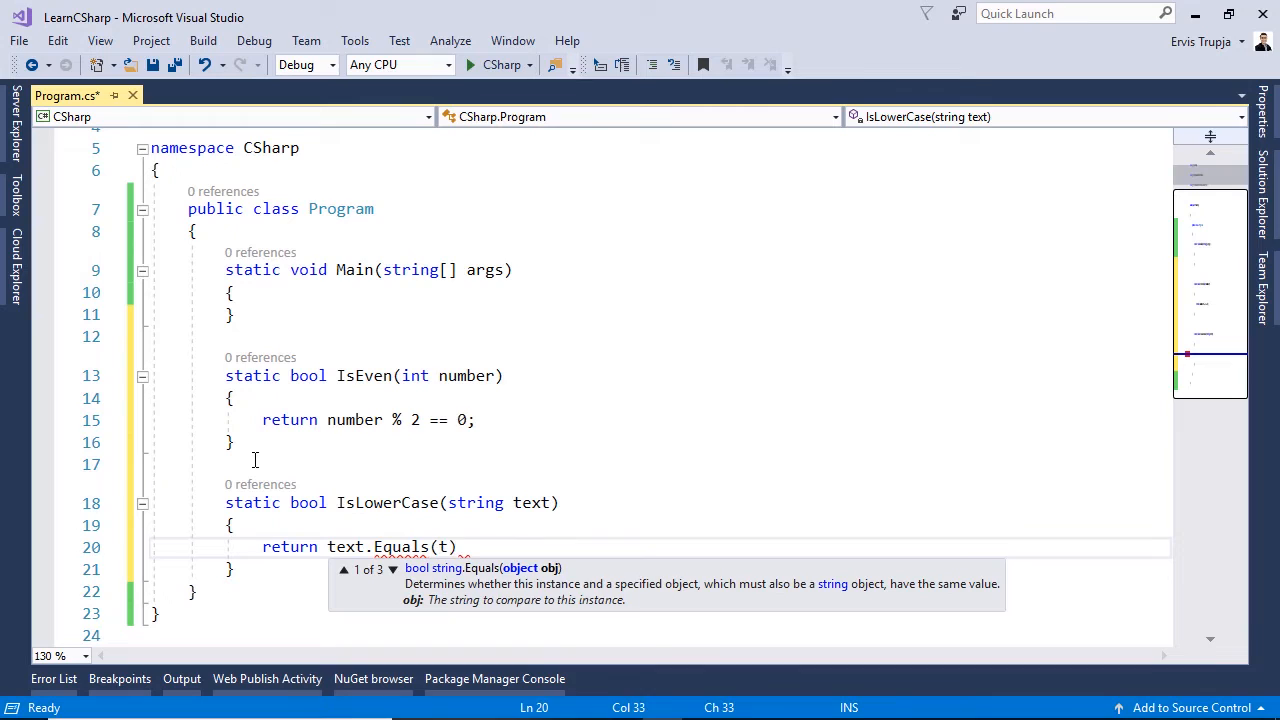
pyautogui.write('text.tolo')
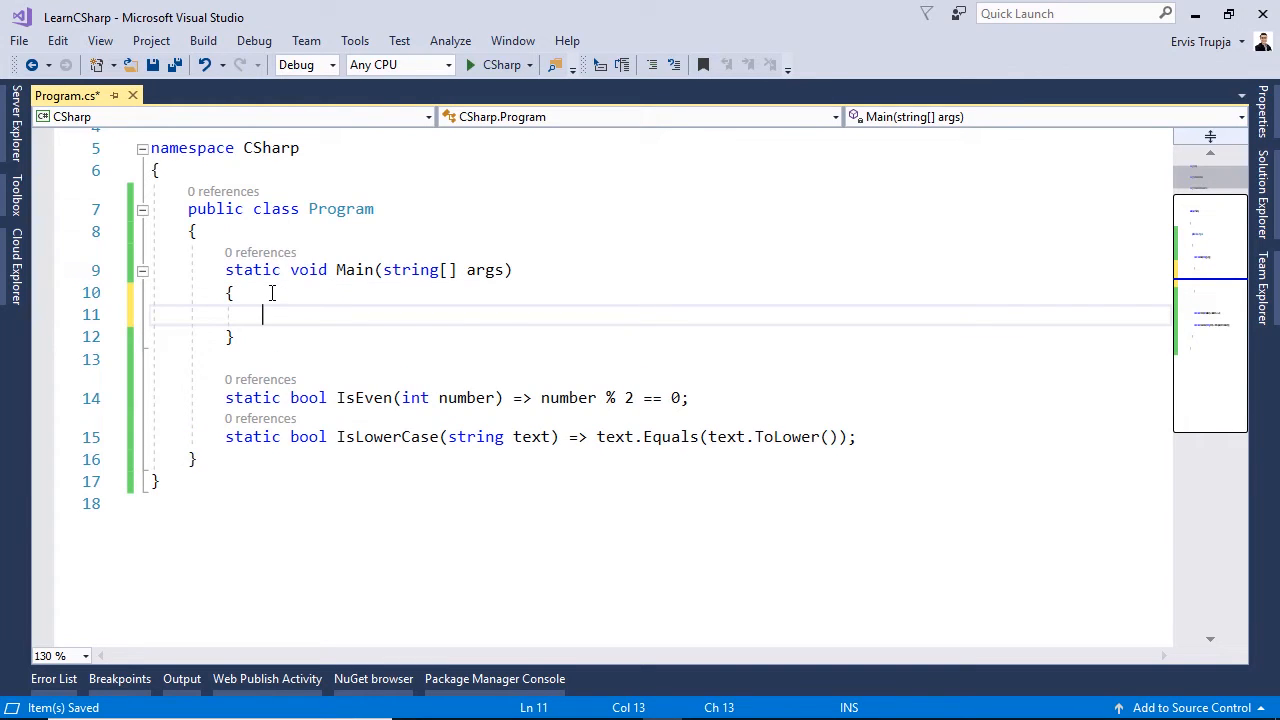
# Step: Declare Predicate<int> isEven in Main and assign it the IsEven method
pyautogui.write('Predicate<>')
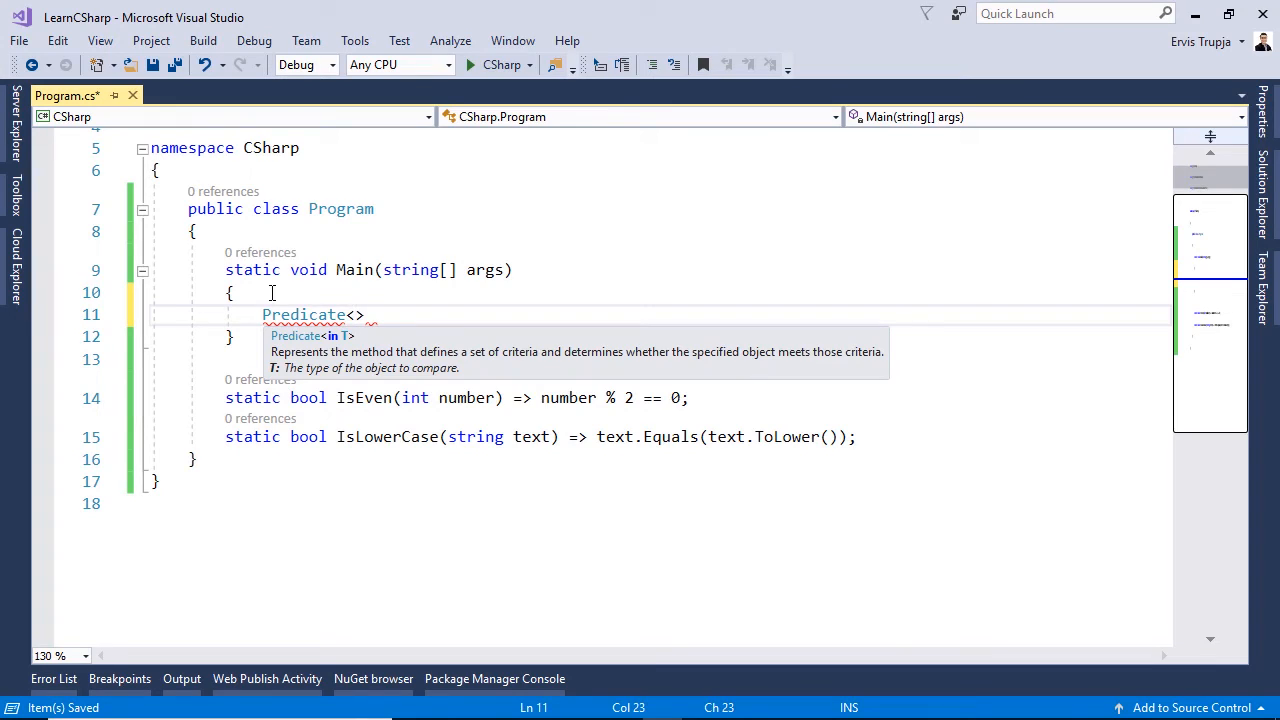
pyautogui.write('int')
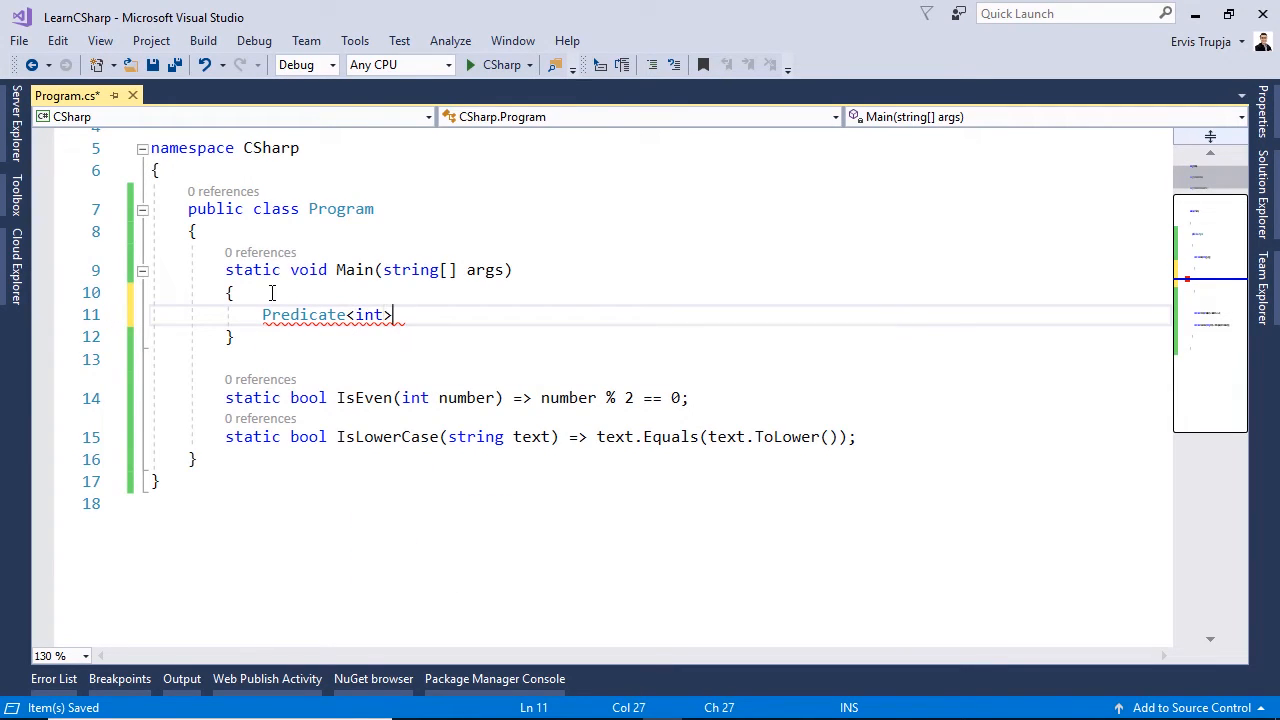
pyautogui.write('isEven =')
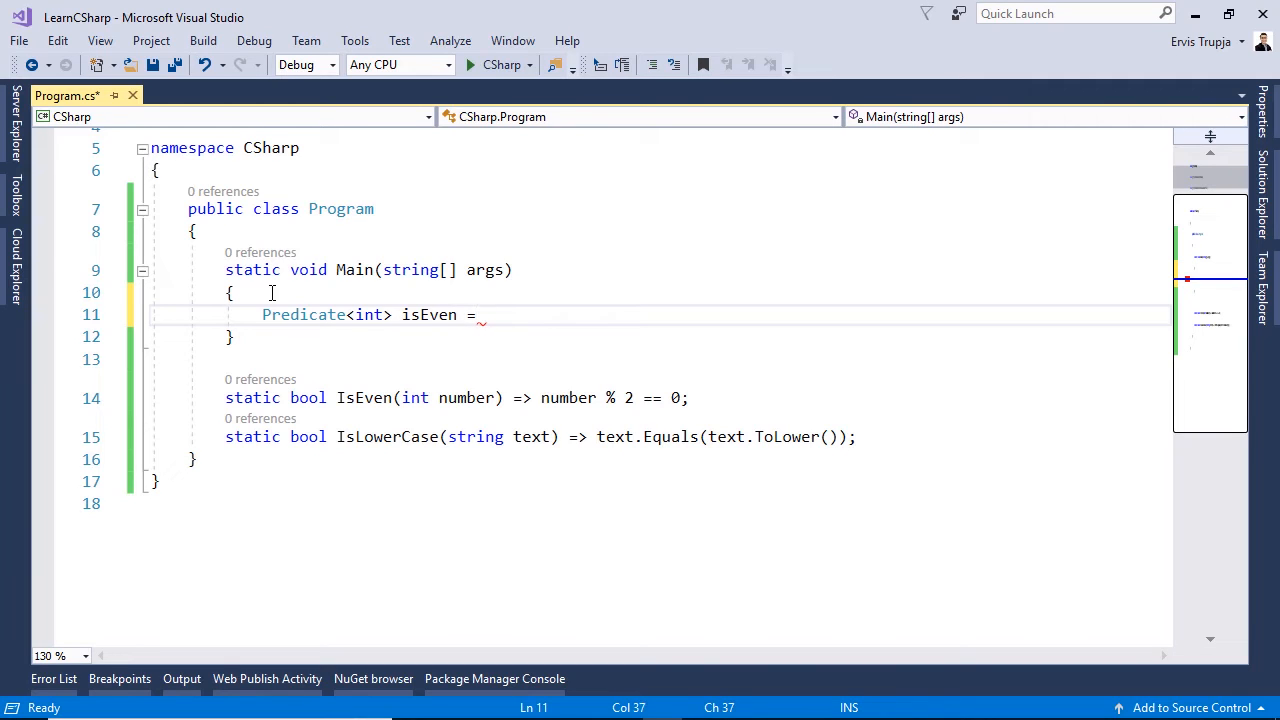
pyautogui.write('IsEven')
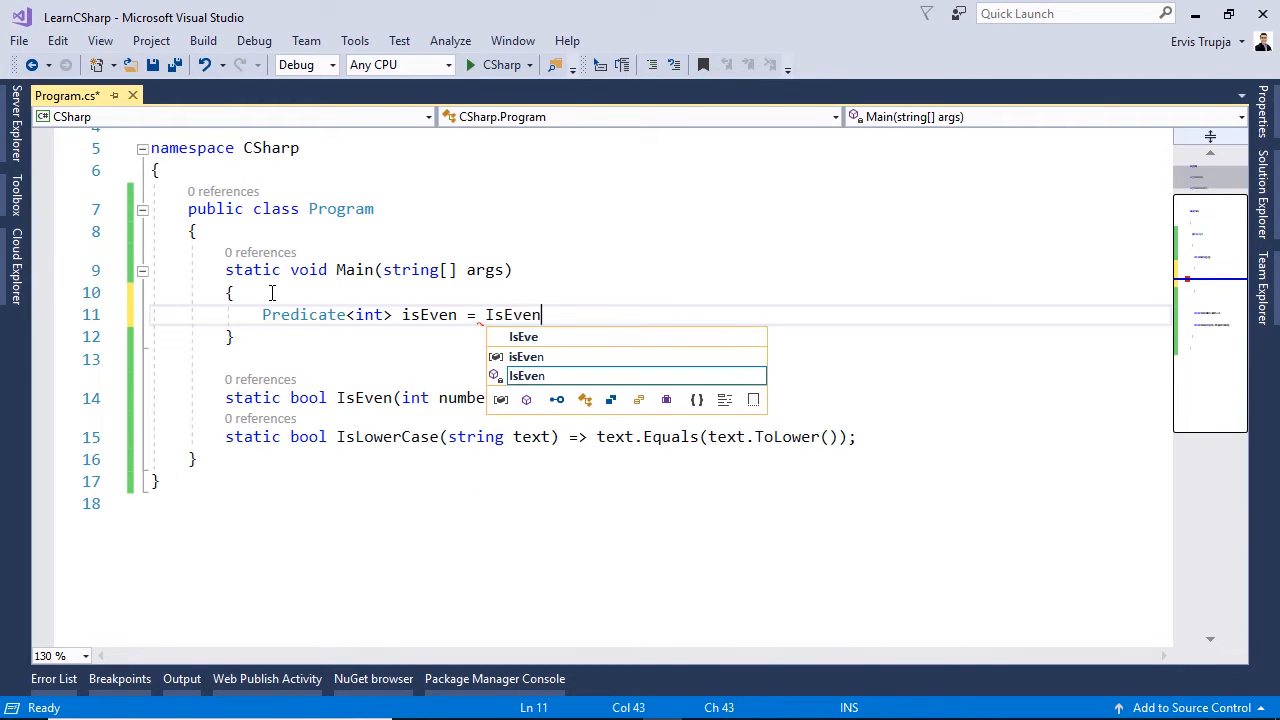
pyautogui.press('Enter')
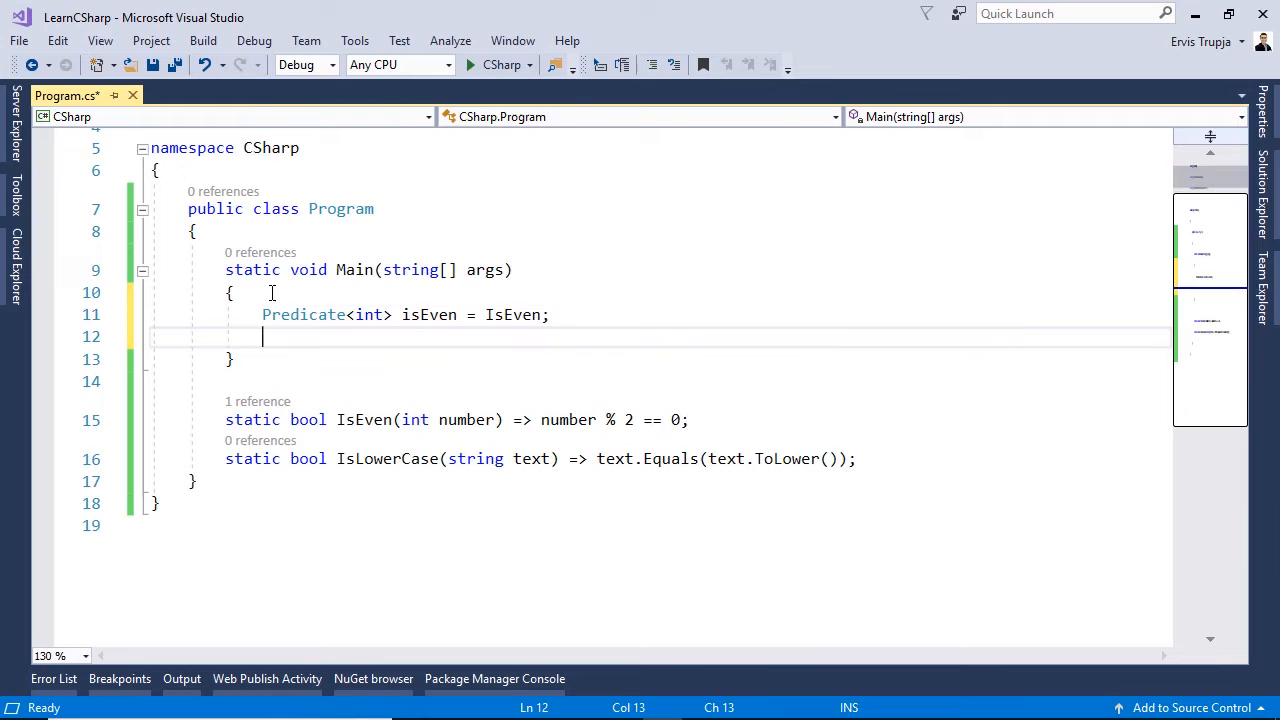
# Step: Print isEven(5) with Console.WriteLine and run the program to see False
pyautogui.write('Console.WriteLine(isEven(')
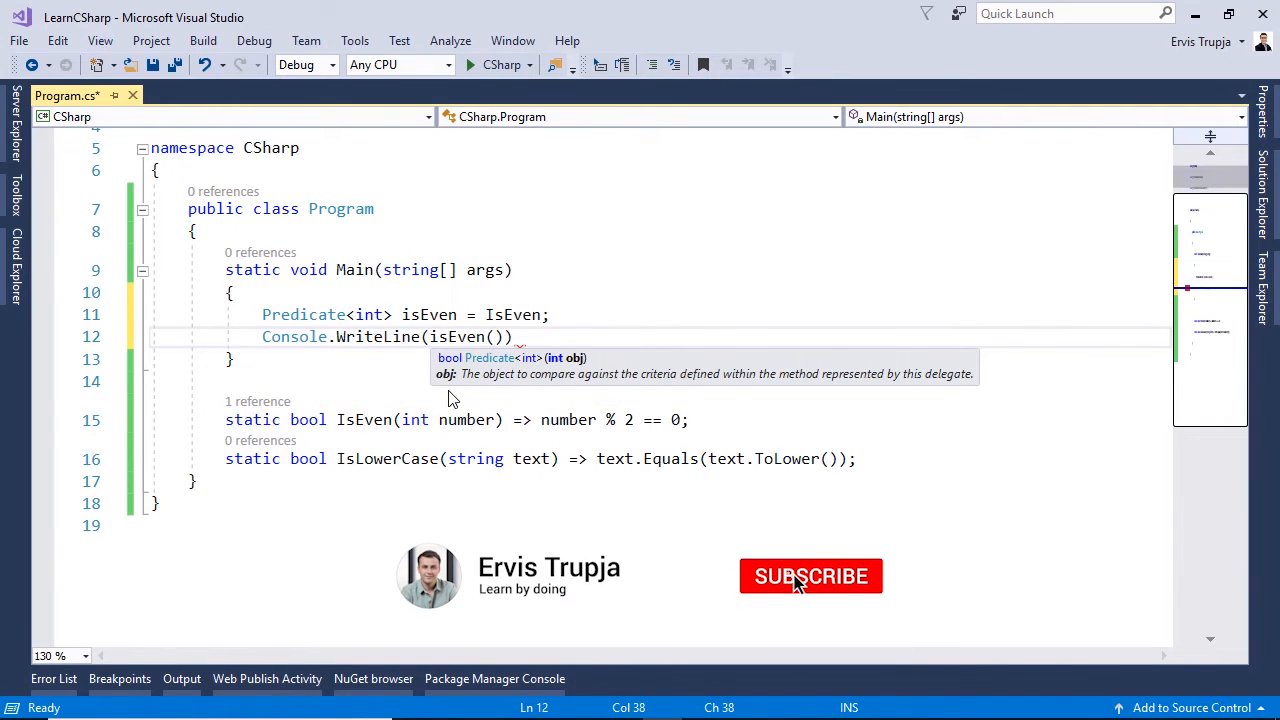
pyautogui.click(810, 576)
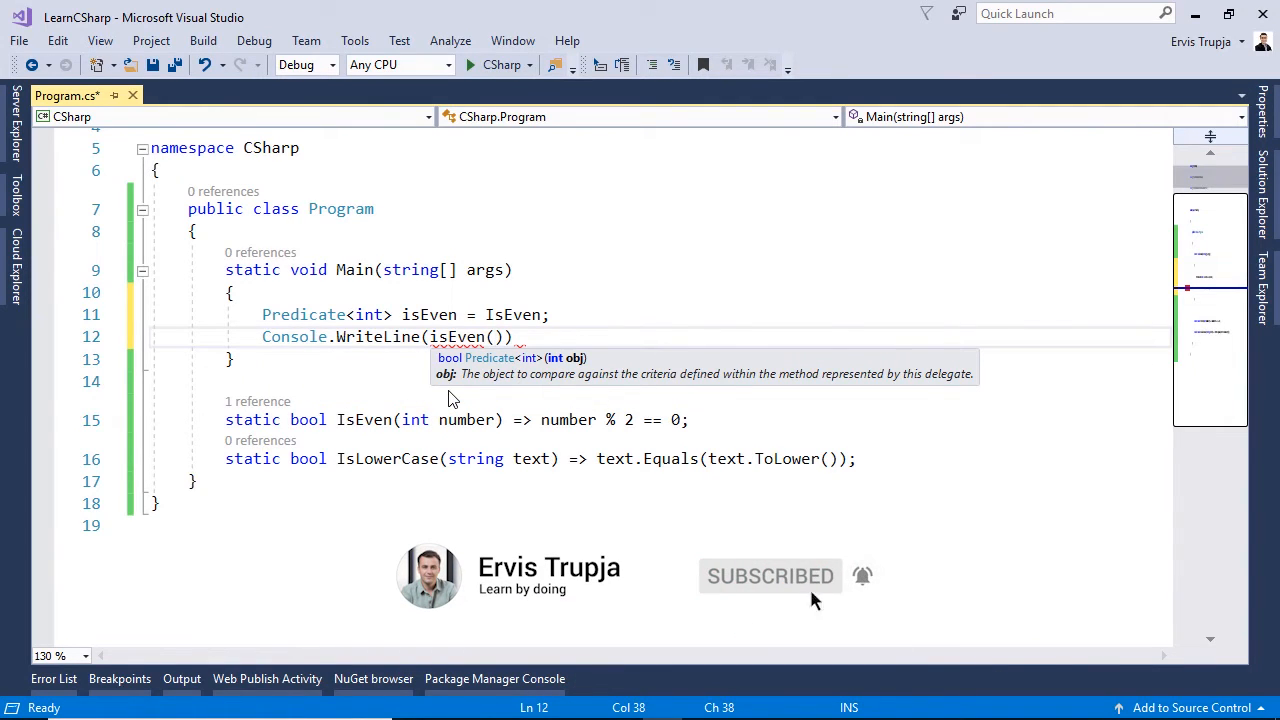
pyautogui.write('5')
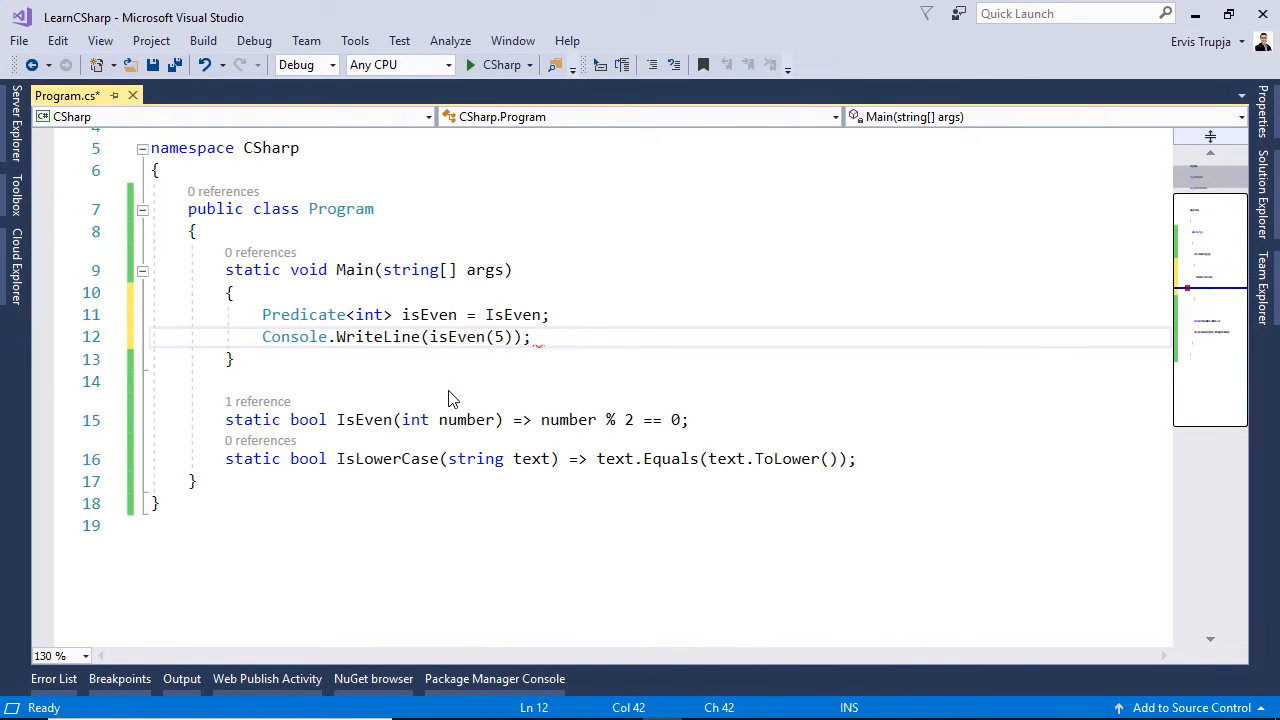
pyautogui.click(467, 64)
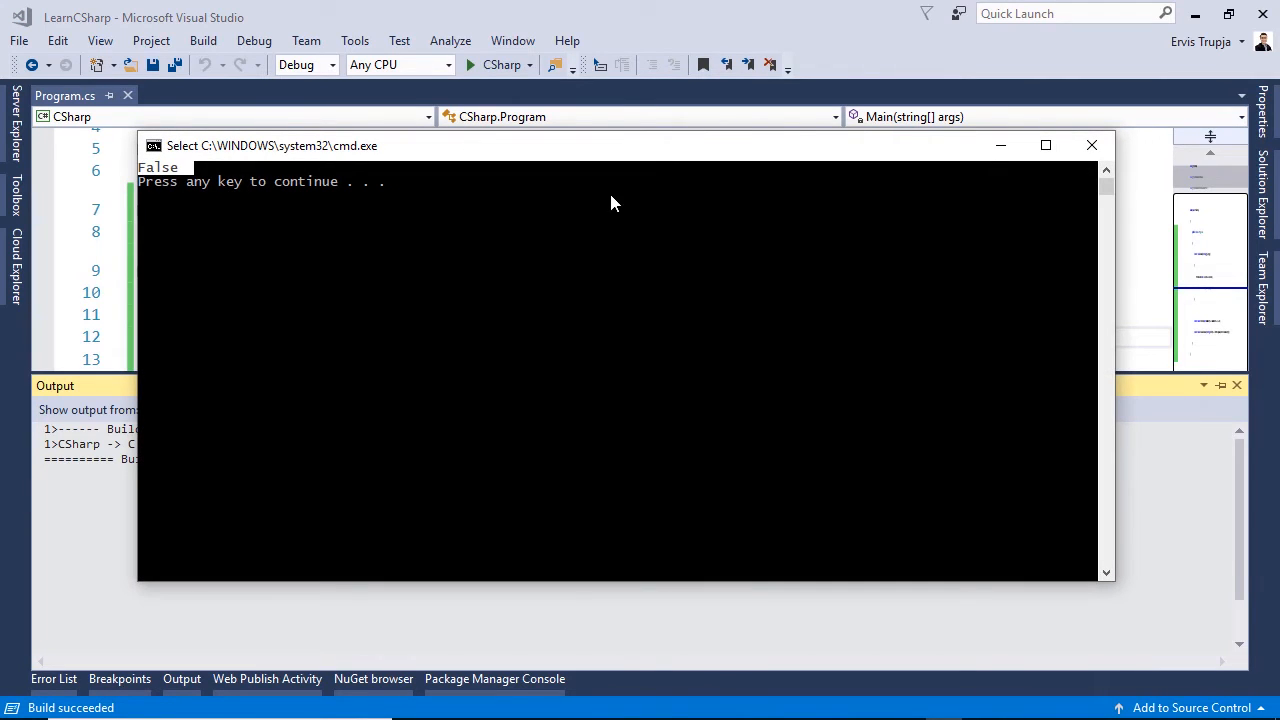
# Step: Dismiss the console output and begin a Predicate<string> declaration on a new line
pyautogui.press('enter')
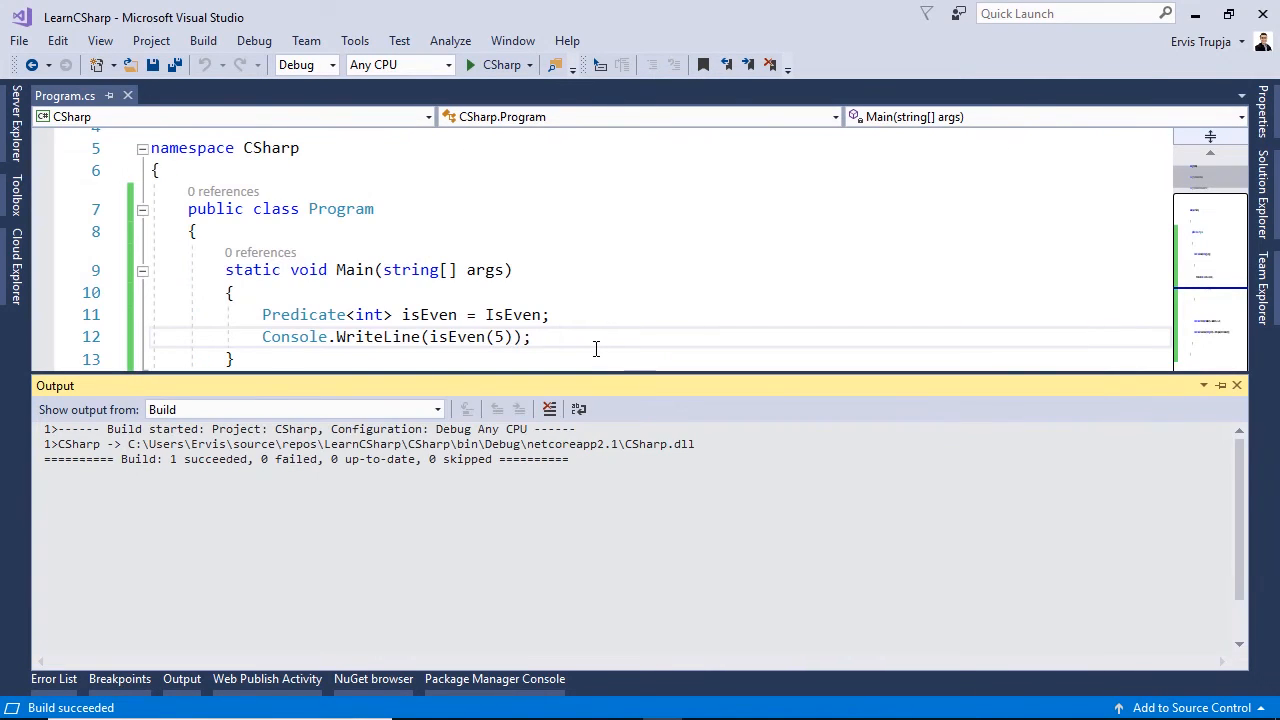
pyautogui.write('Predicate<string>')
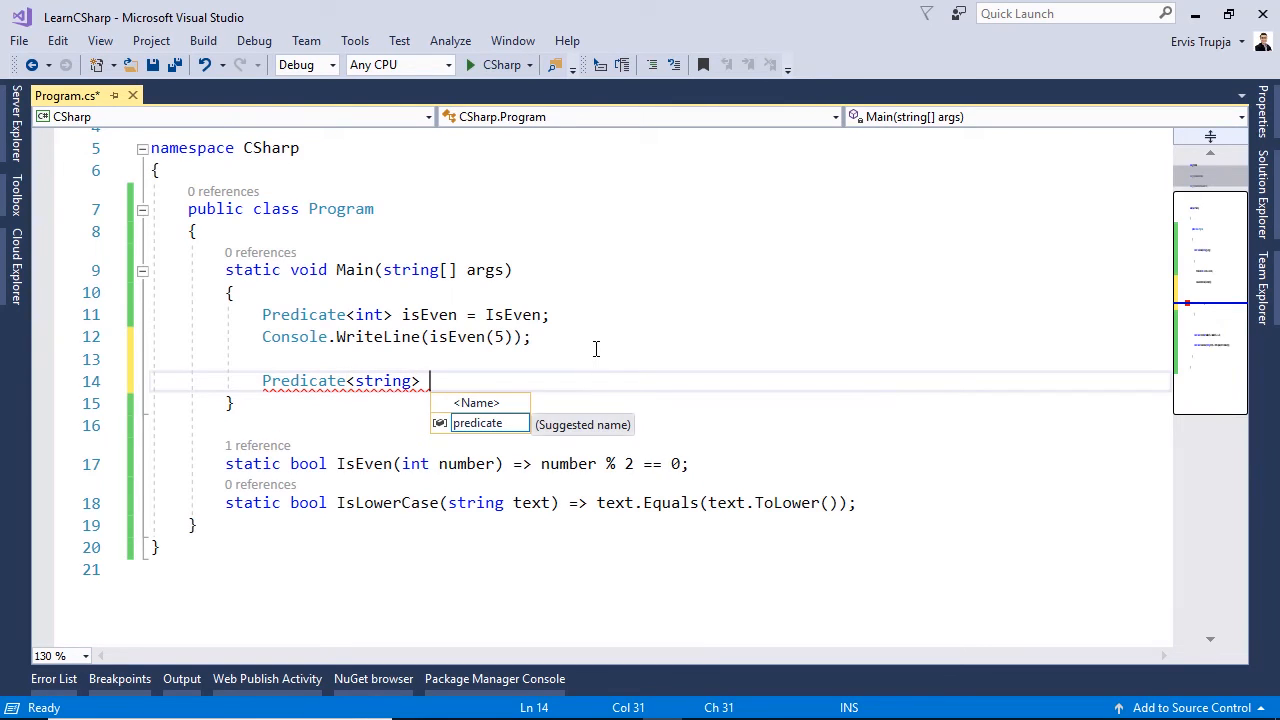
# Step: Declare Predicate<string> isLowerCase and assign it the IsLowerCase method
pyautogui.write('is')
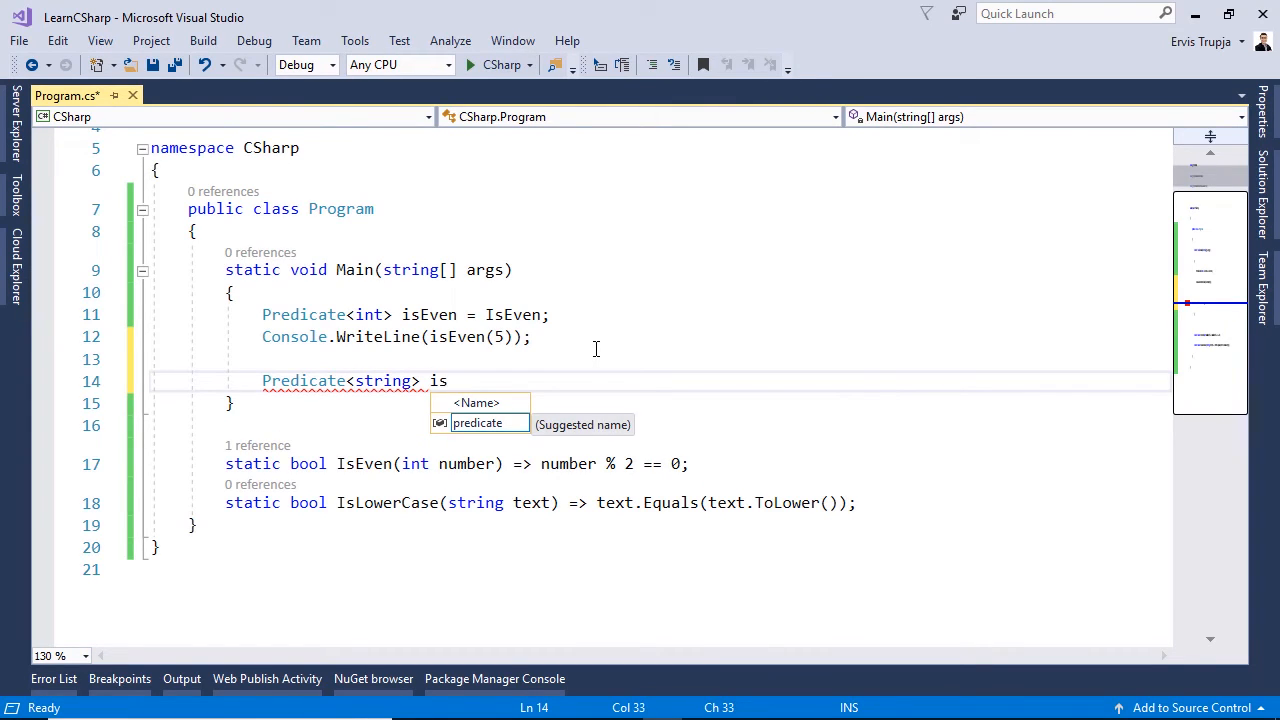
pyautogui.write('LowerCase')
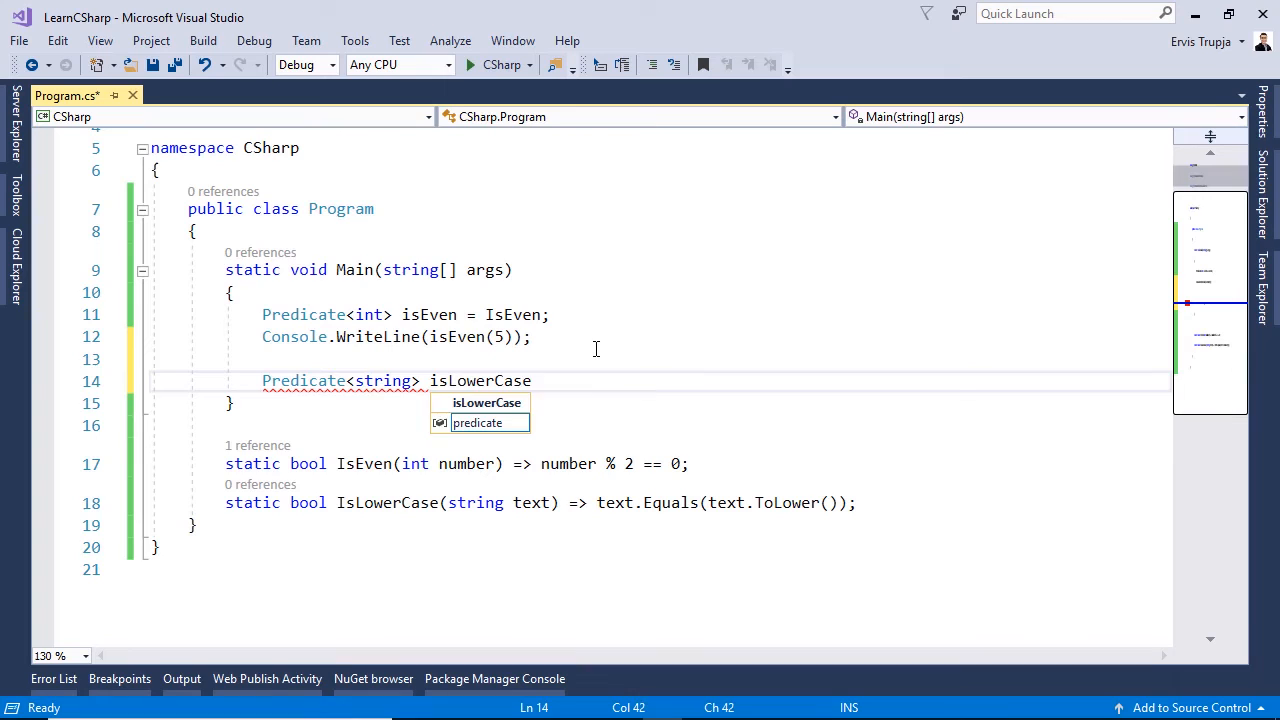
pyautogui.write('=')
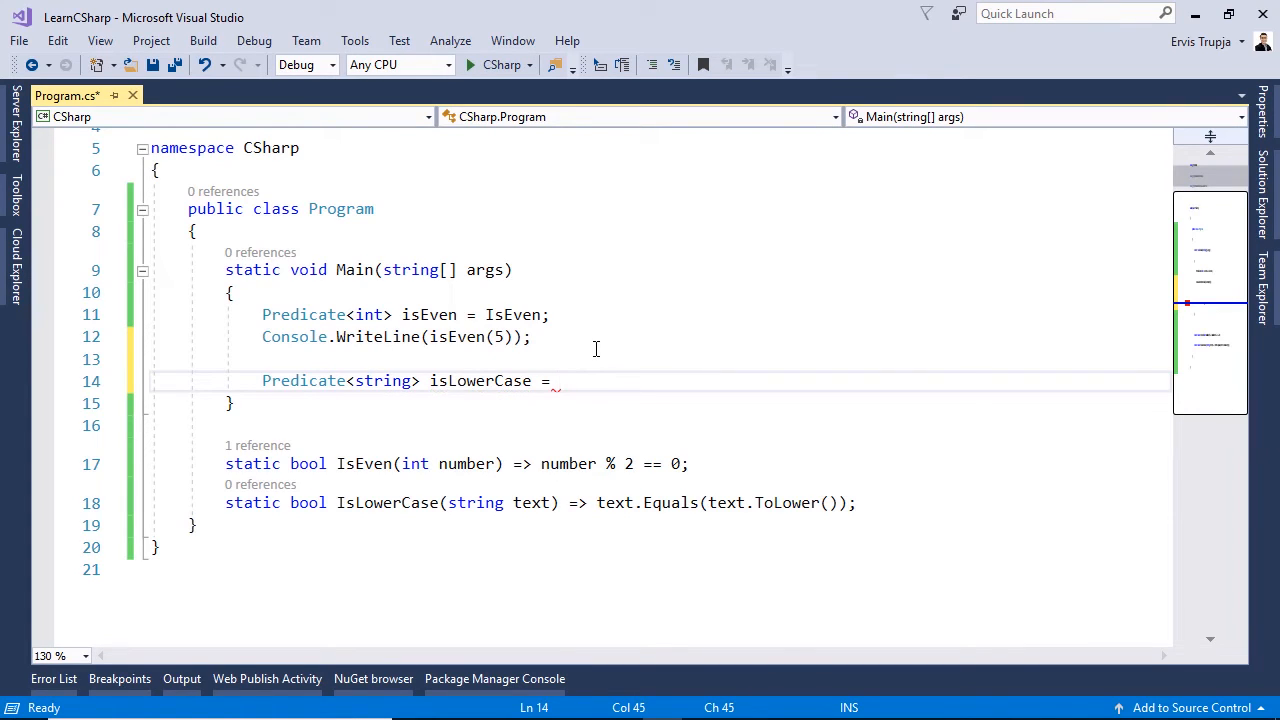
pyautogui.write('IsLowerCase;')
pyautogui.write('Console.WriteLine(isLowerCase(')
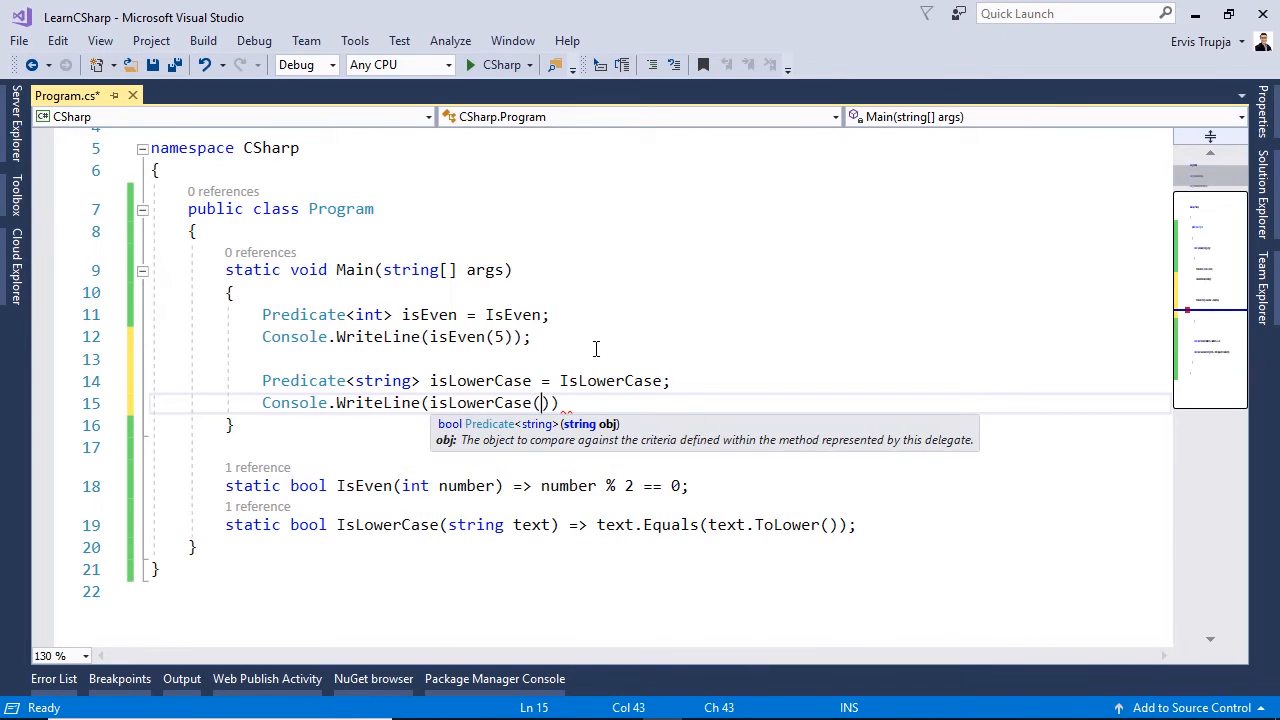
# Step: Print isLowerCase("this is NOT a lowercase string") and change the isEven test to 6
pyautogui.write('"this is "')
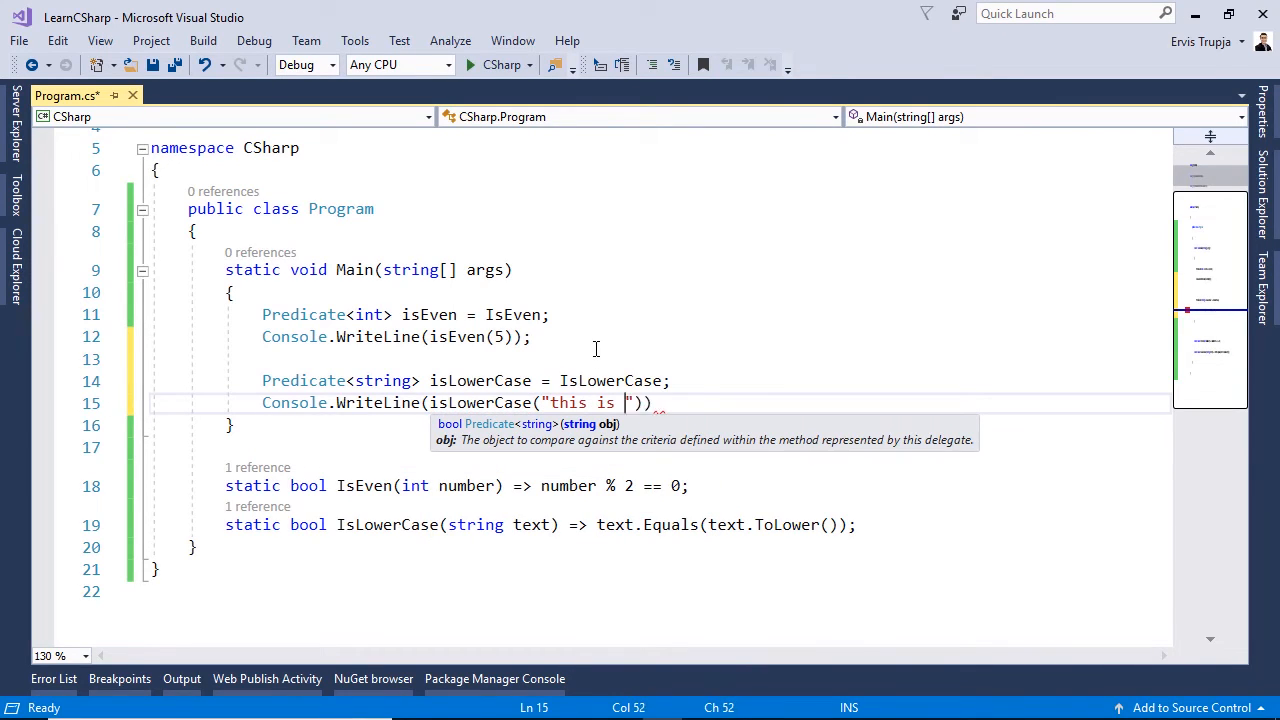
pyautogui.write('a lowercase string')
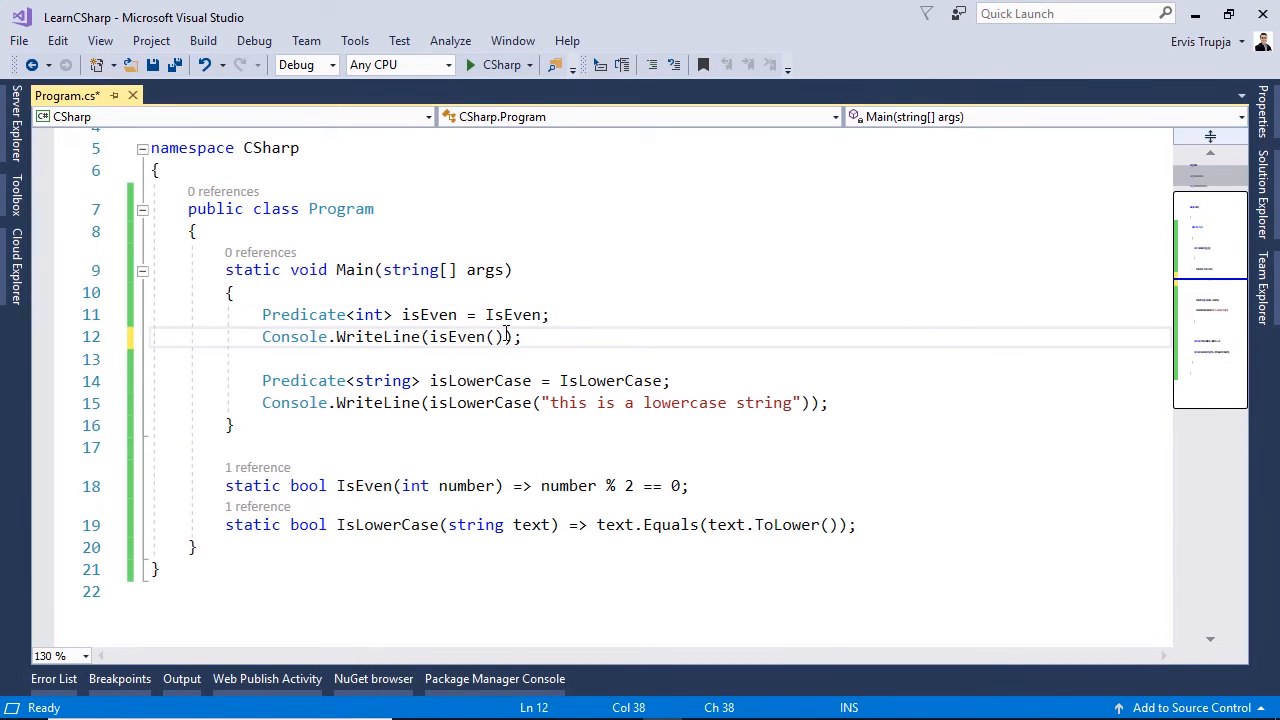
pyautogui.write('6')
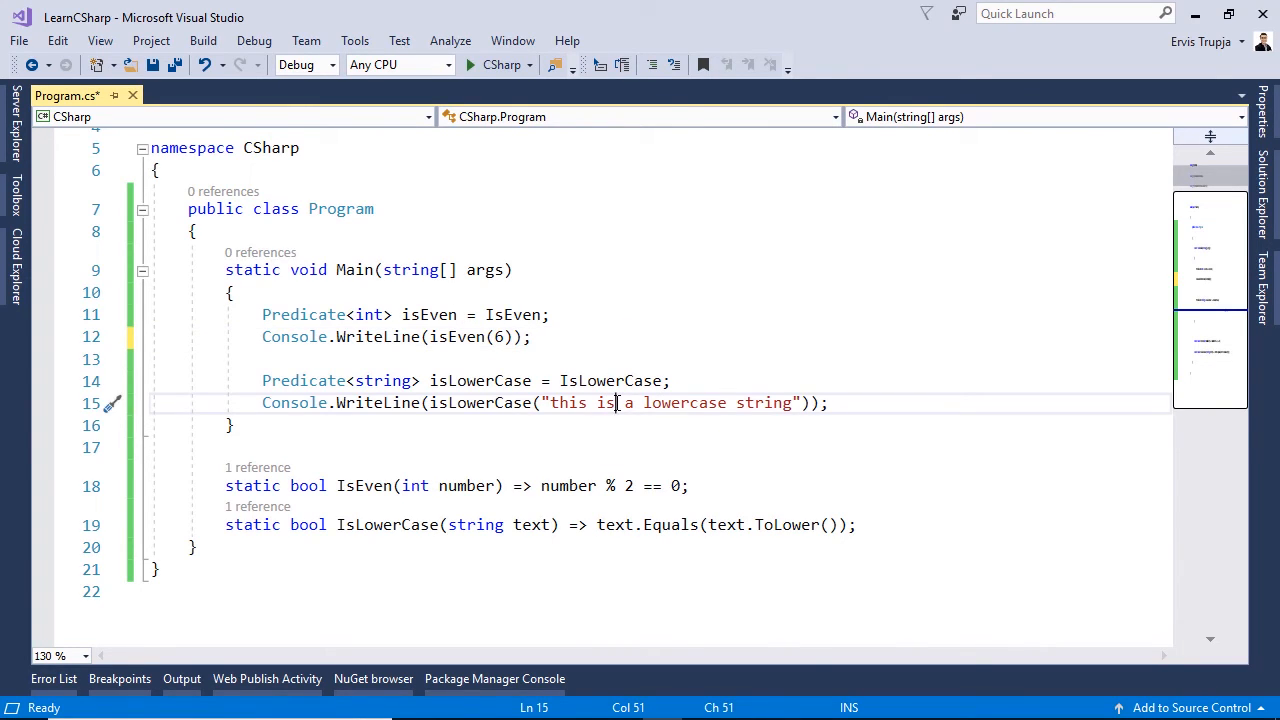
pyautogui.write('NOT')
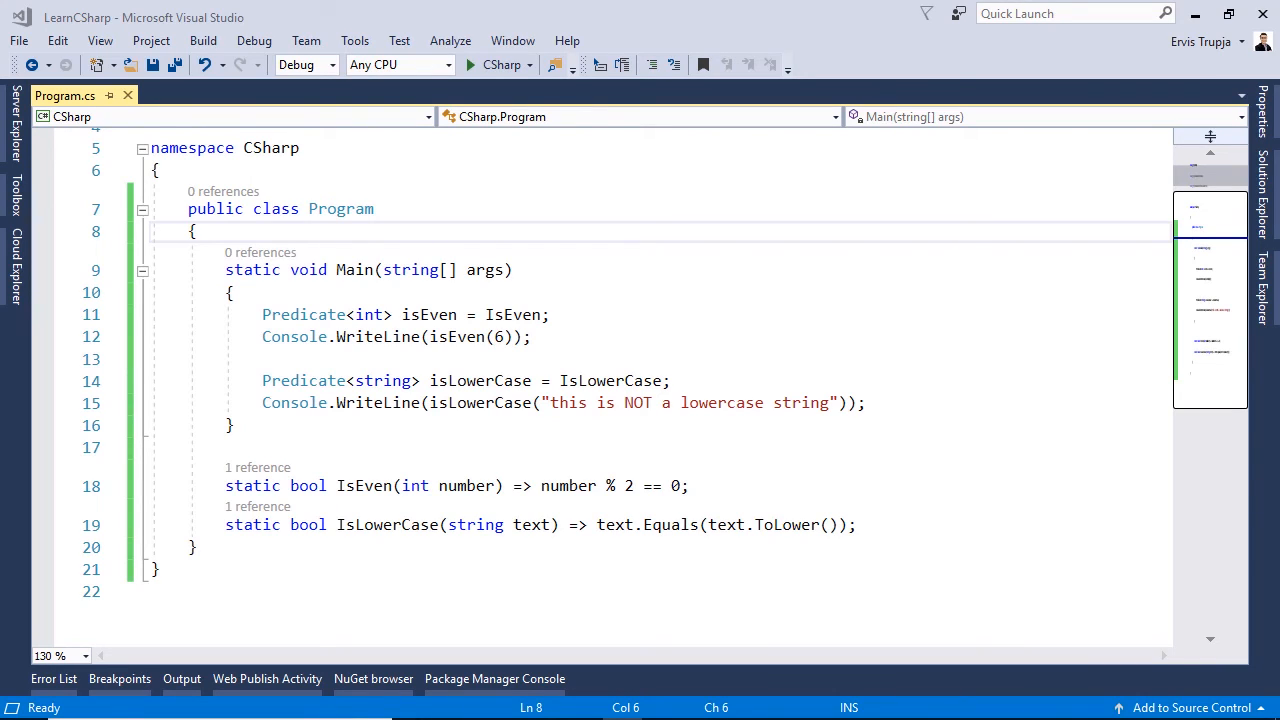
# Step: Replace IsEven with anonymous delegate(int number) { return number % 2 == 0; }
pyautogui.click(513, 314)
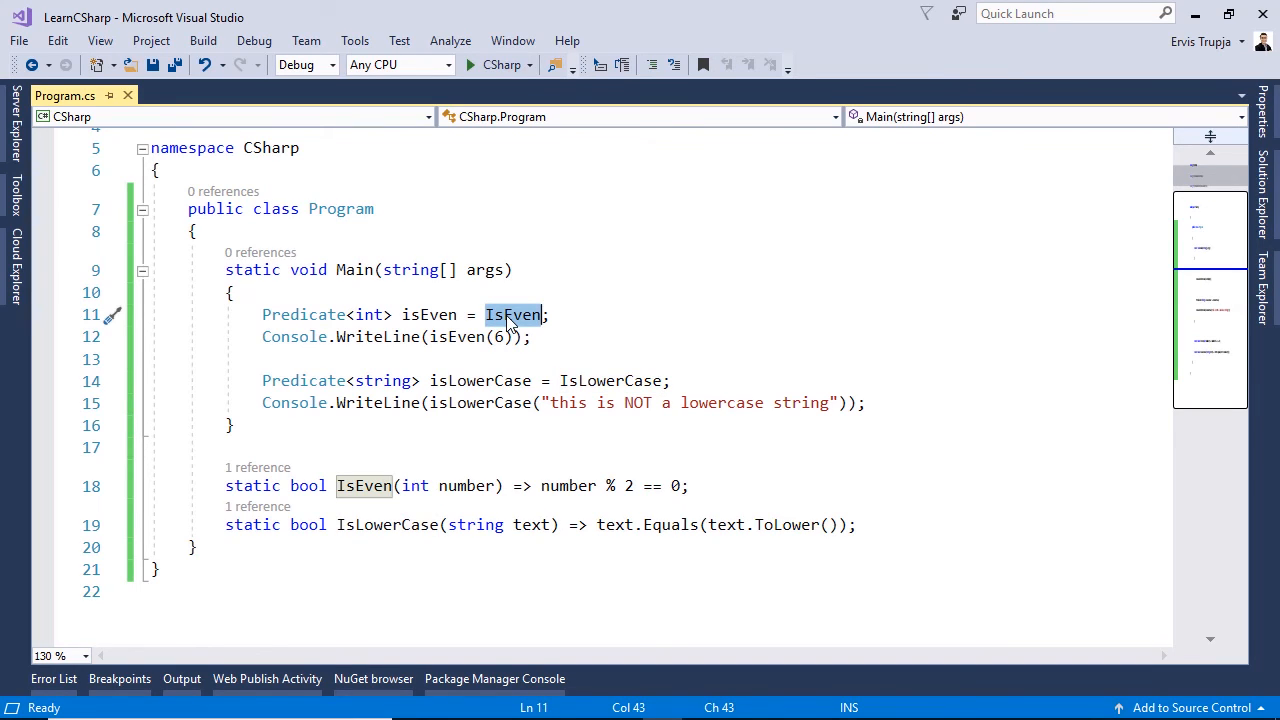
pyautogui.write('delegate')
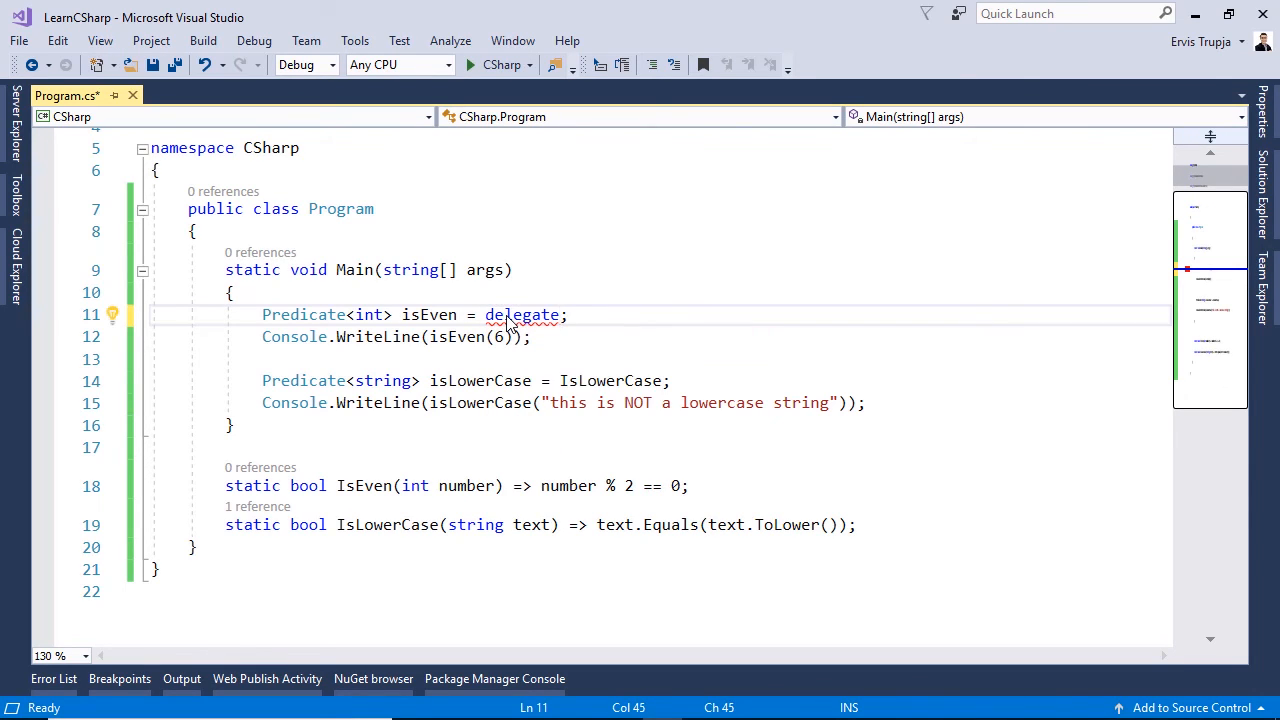
pyautogui.write('()')
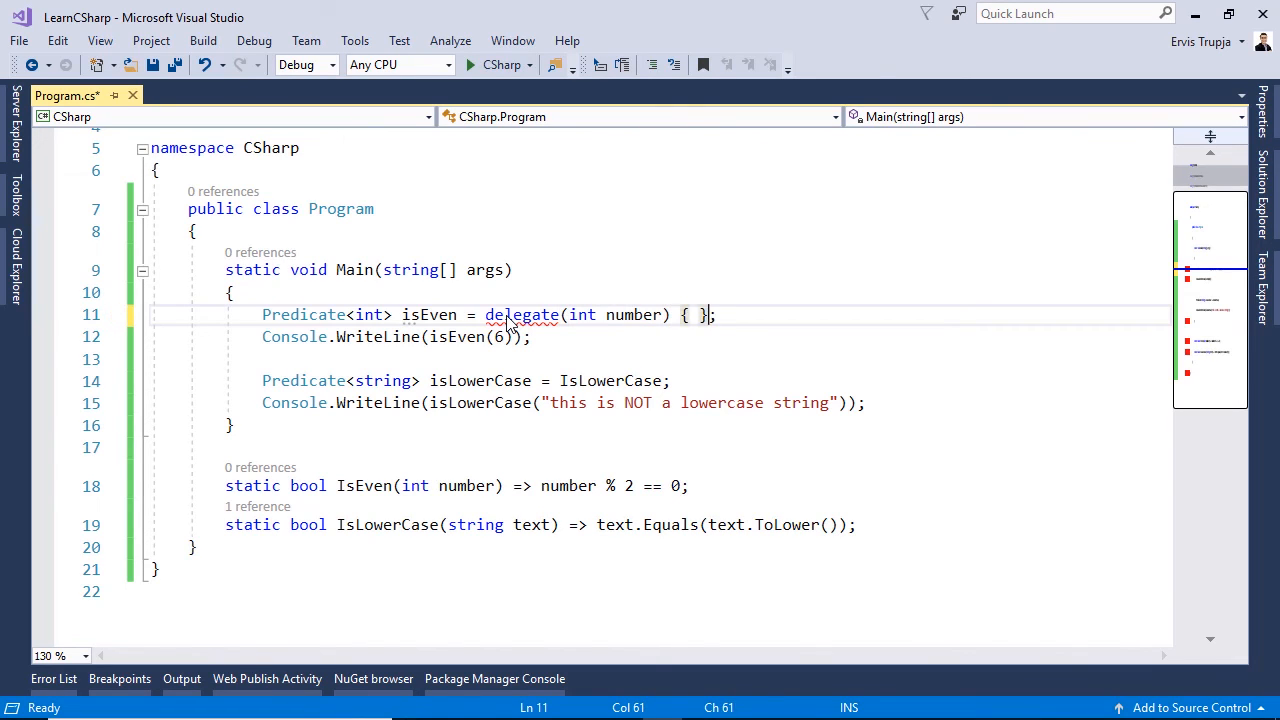
pyautogui.write('return')
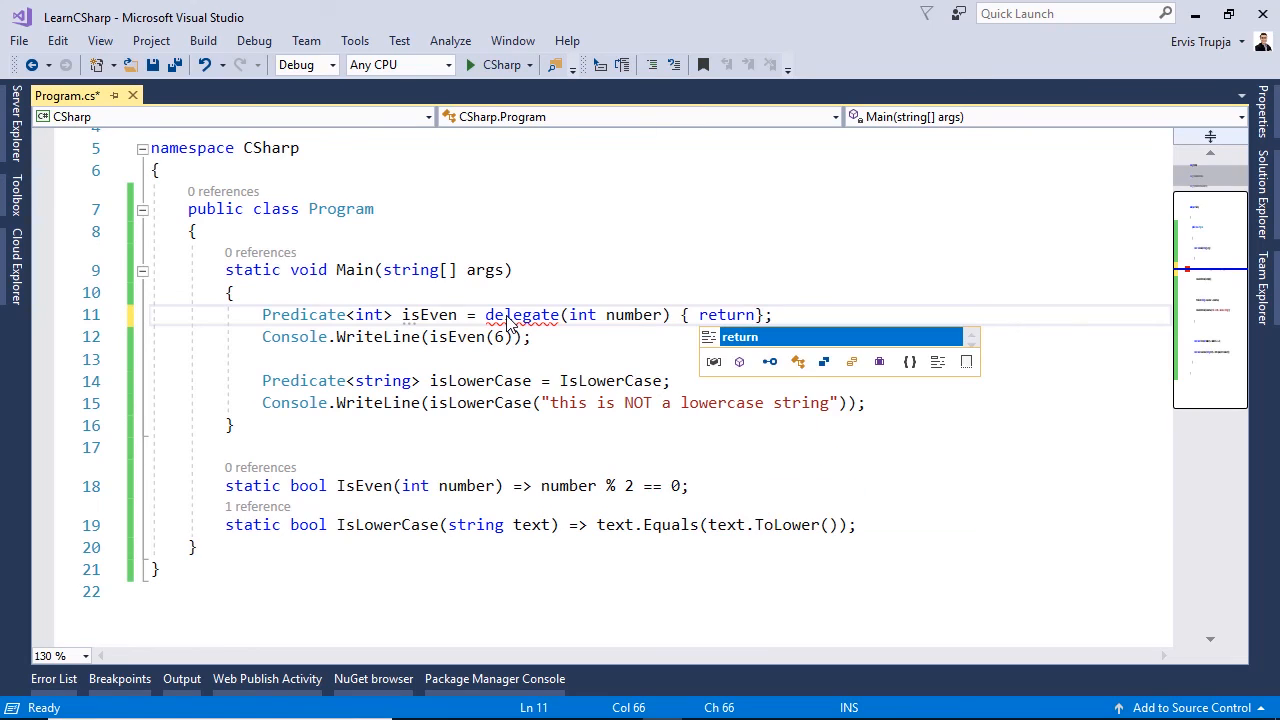
pyautogui.write('number % 2 == 0;')
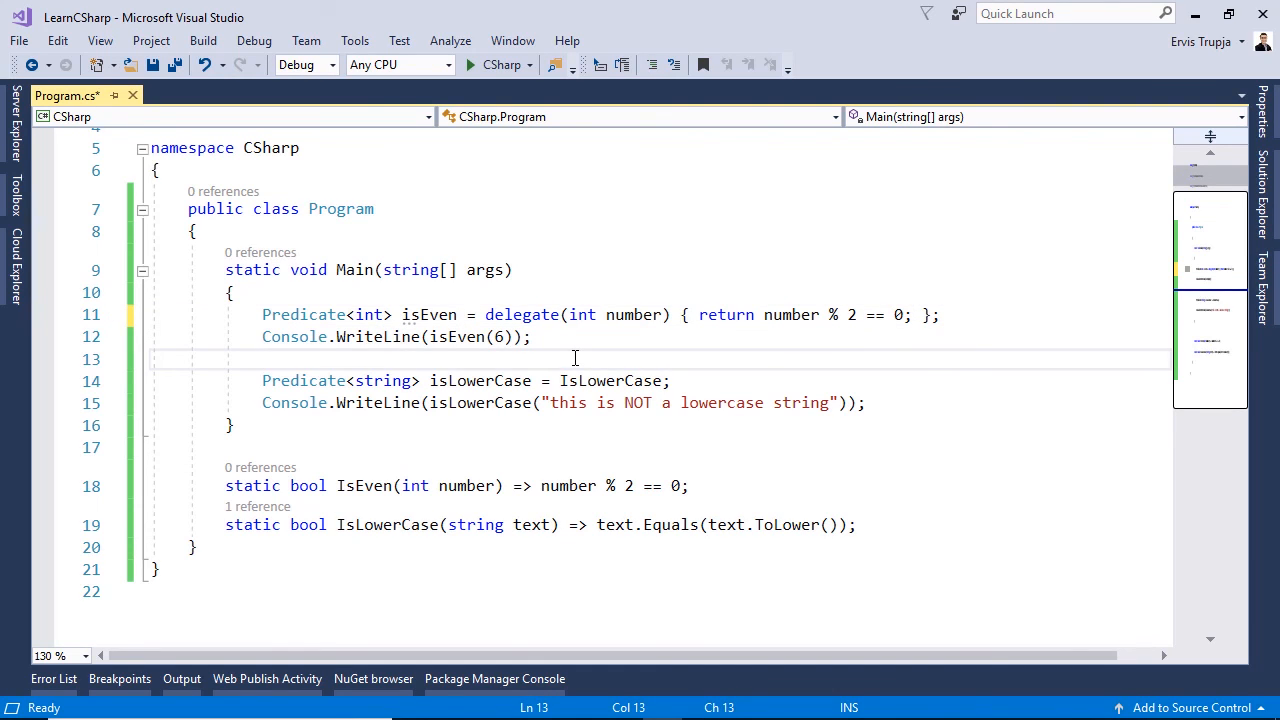
# Step: Replace IsLowerCase with the lambda s => s.Equals(s.ToLower())
pyautogui.doubleClick(611, 381)
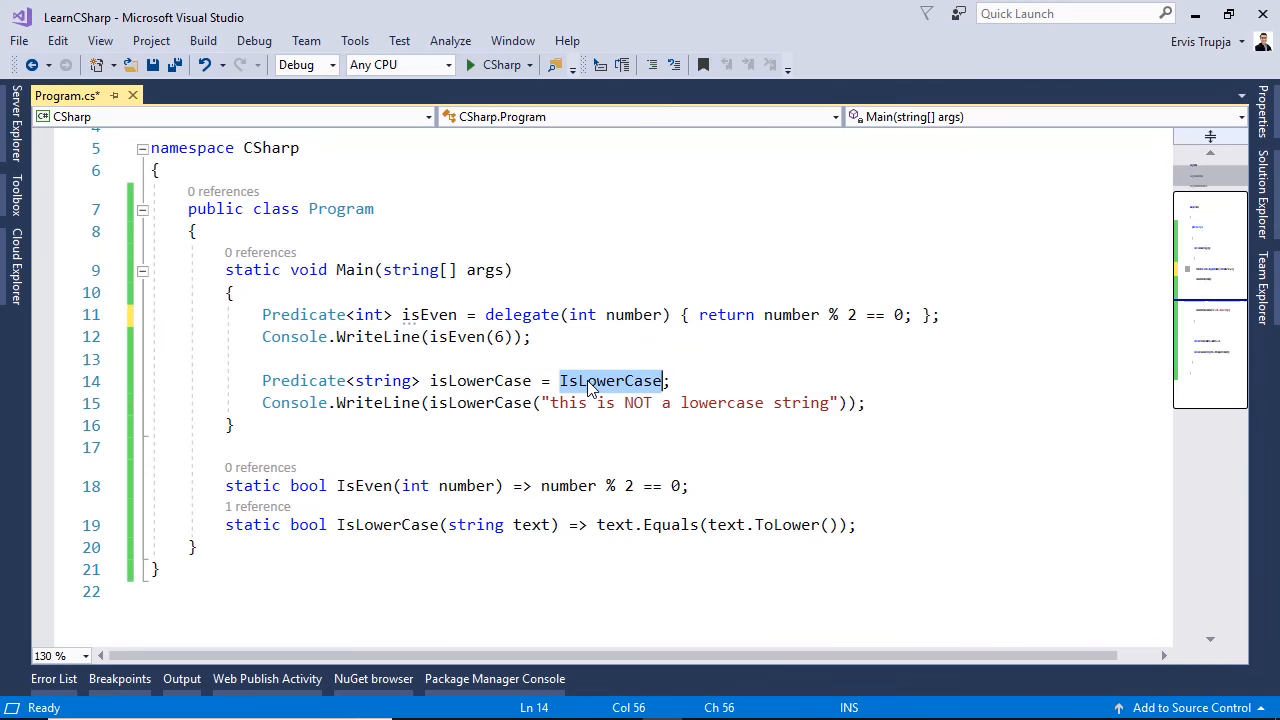
pyautogui.write('s')
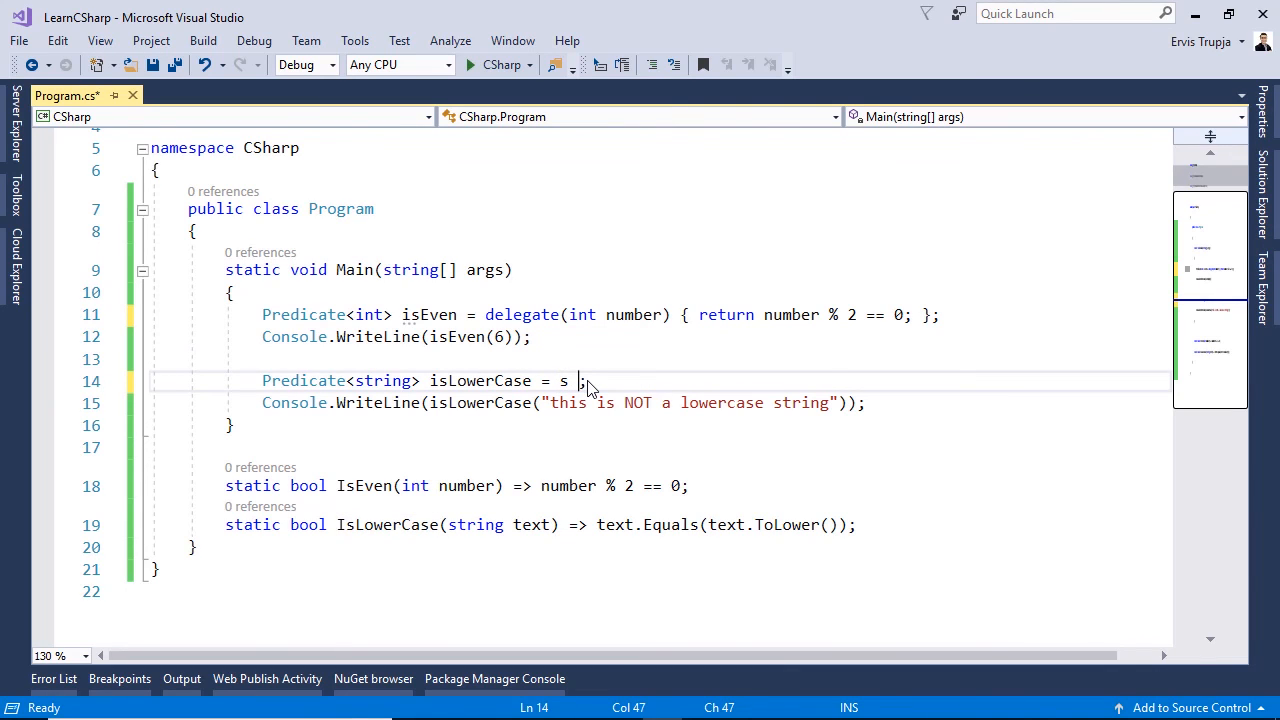
pyautogui.write('=> s.')
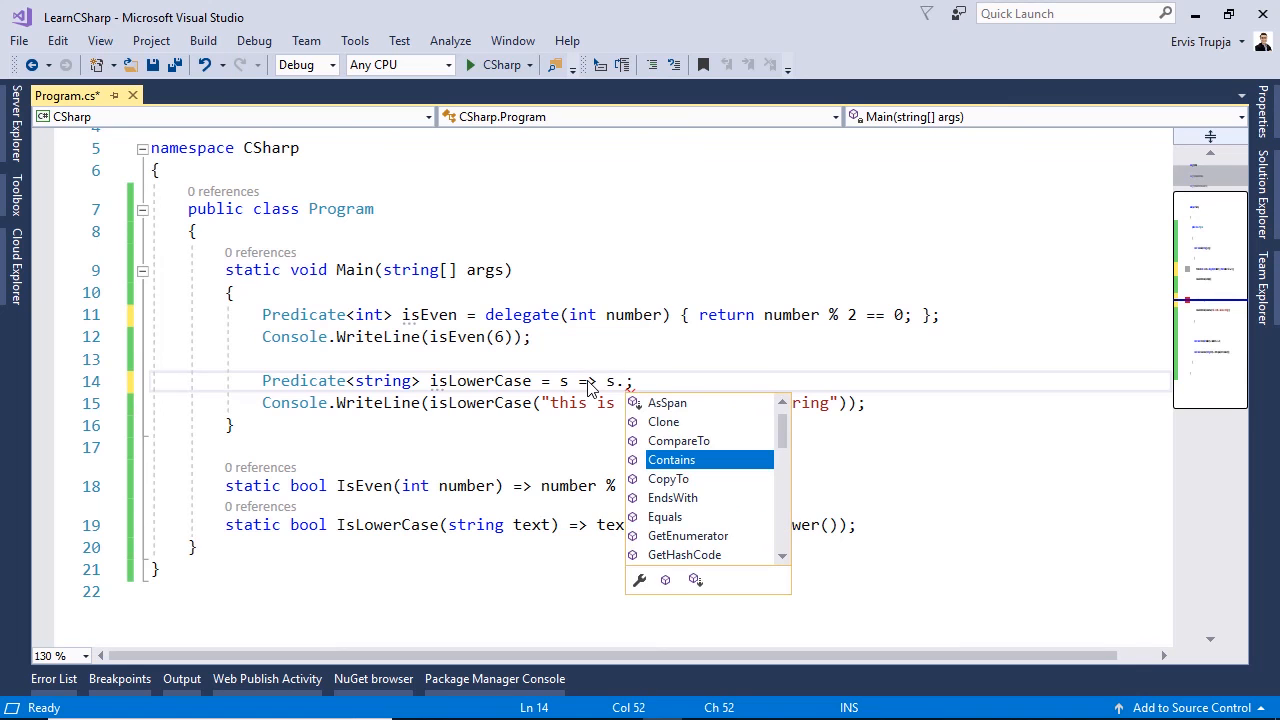
pyautogui.write('Equals(s.tolo')
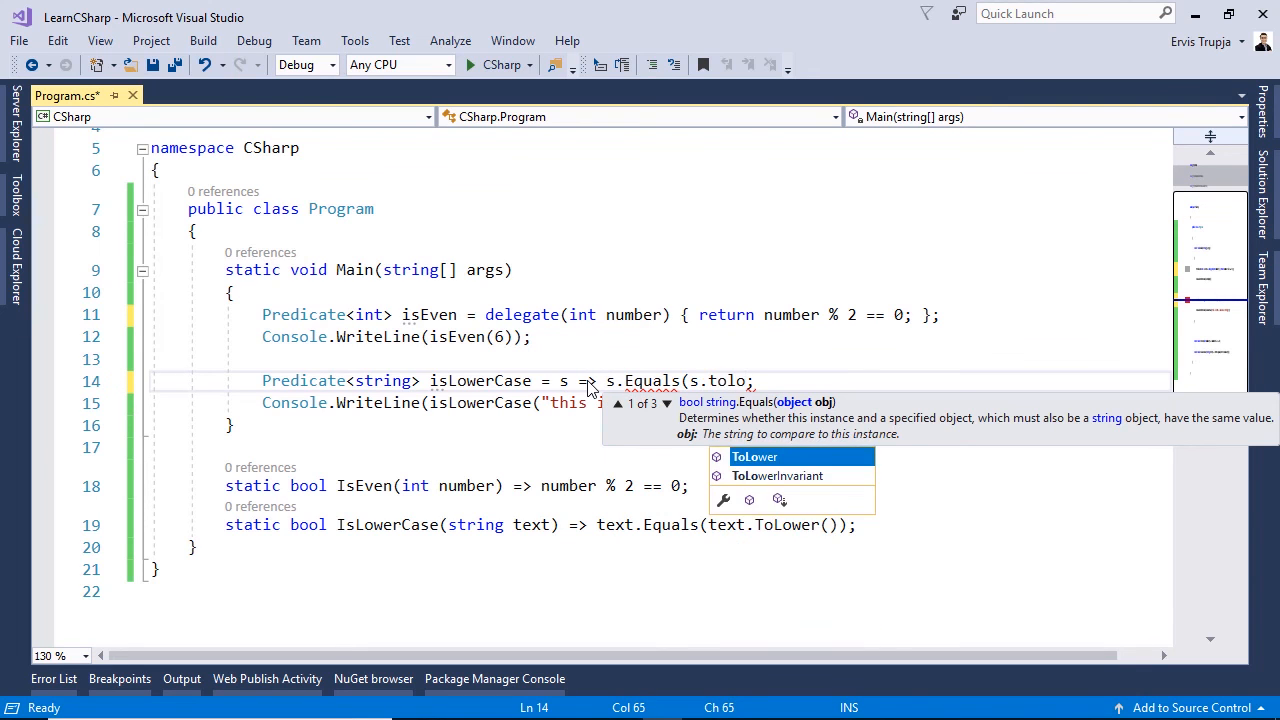